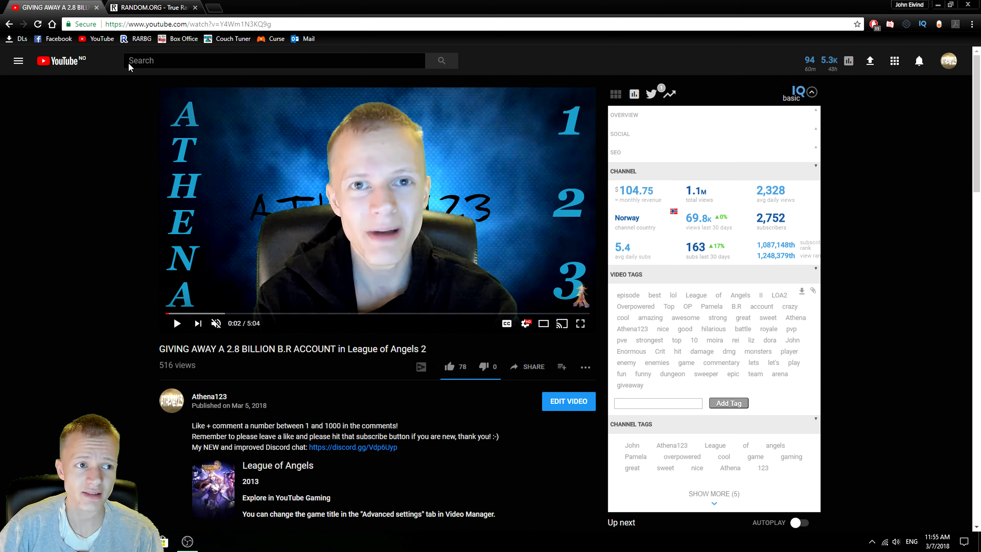
Generate a true random number between 1 and 1000 on RANDOM.ORG, getting 261.
left_click(150, 7)
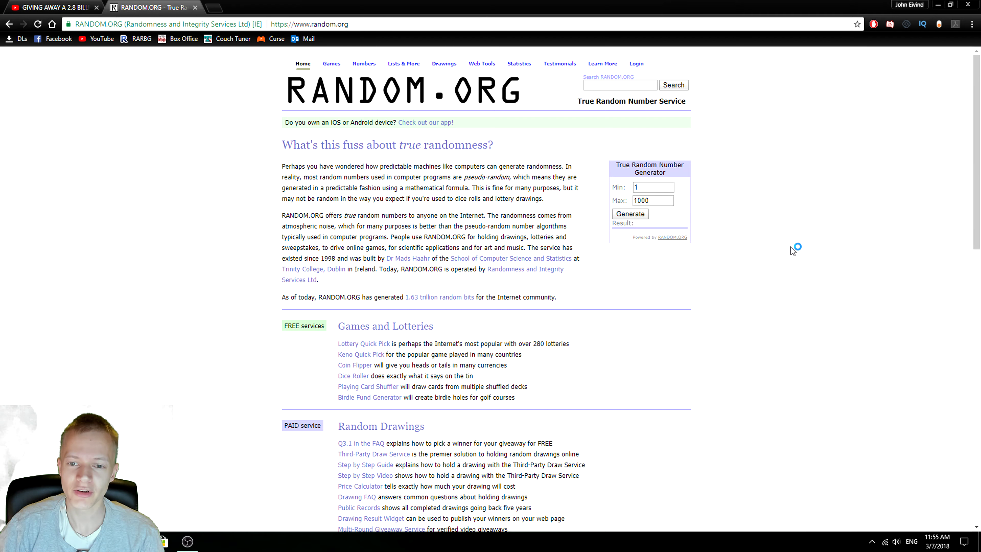
left_click(629, 214)
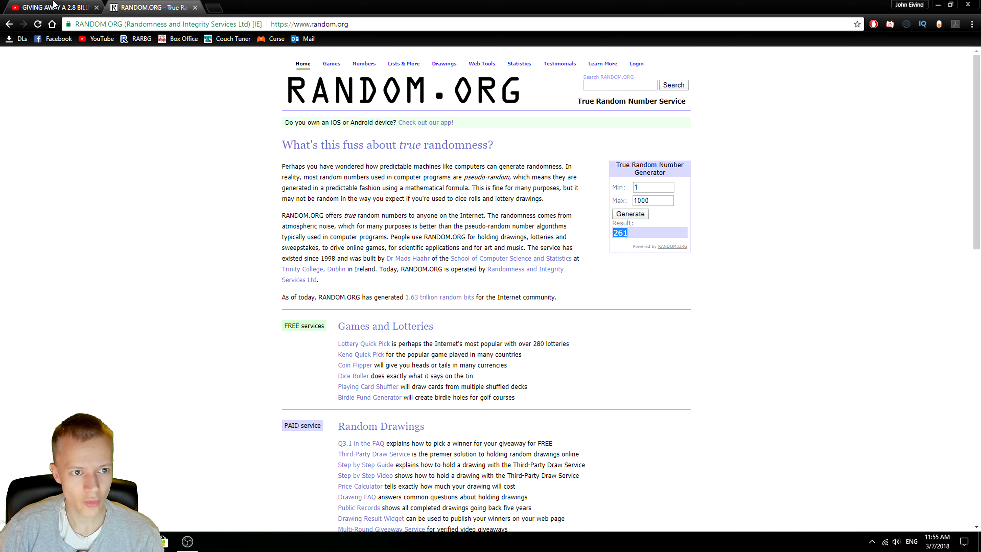
Return to the giveaway video and draft a comment announcing the drawn number, unposted.
left_click(51, 7)
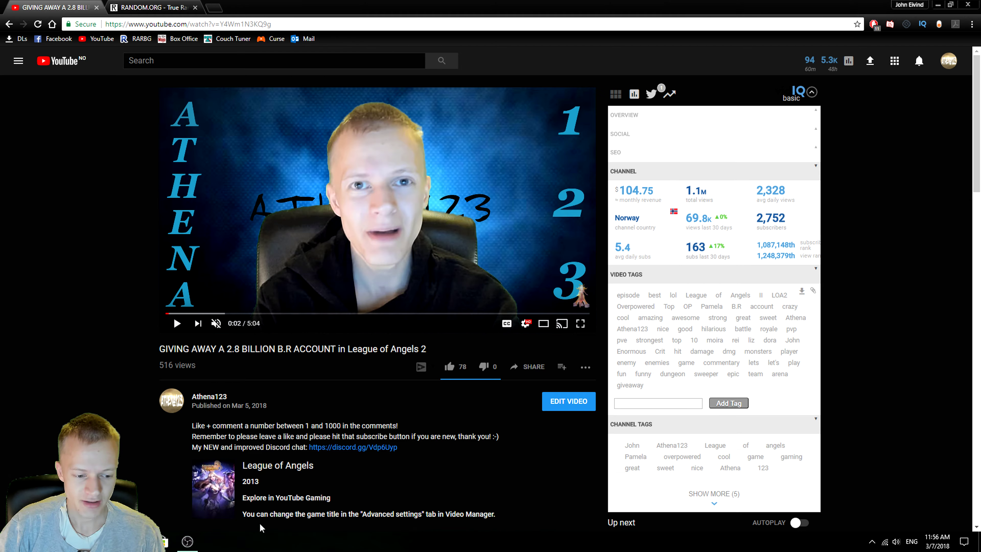
scroll("down", 3)
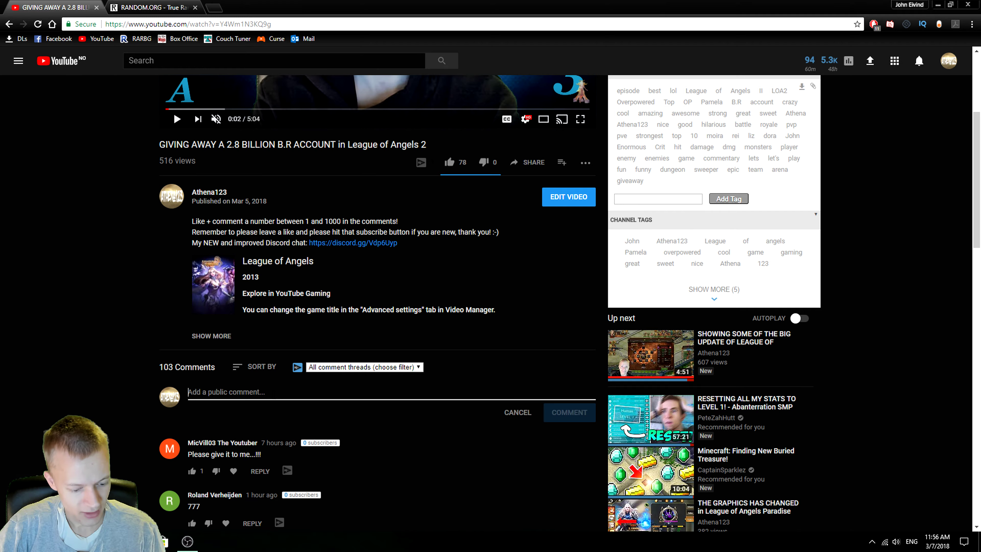
type("216")
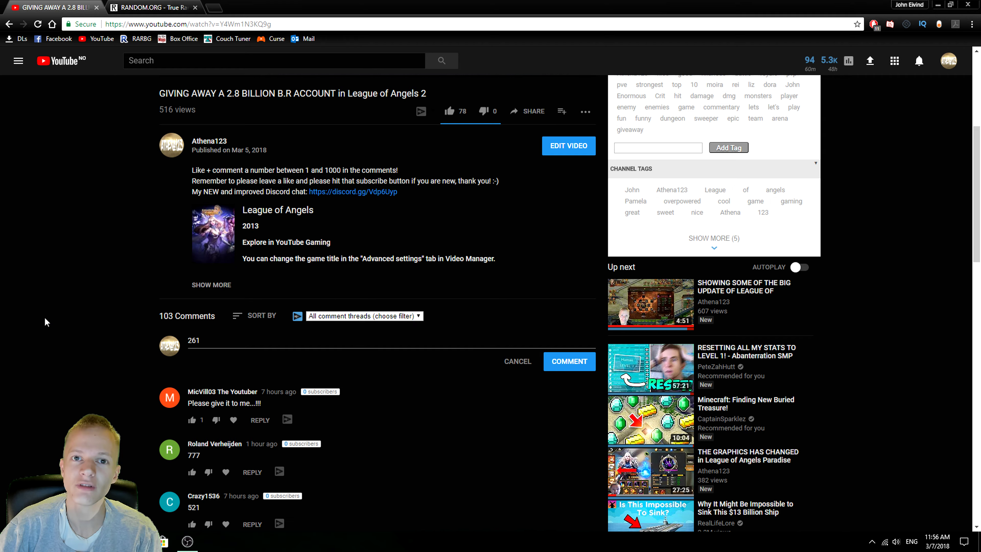
scroll("down", 3)
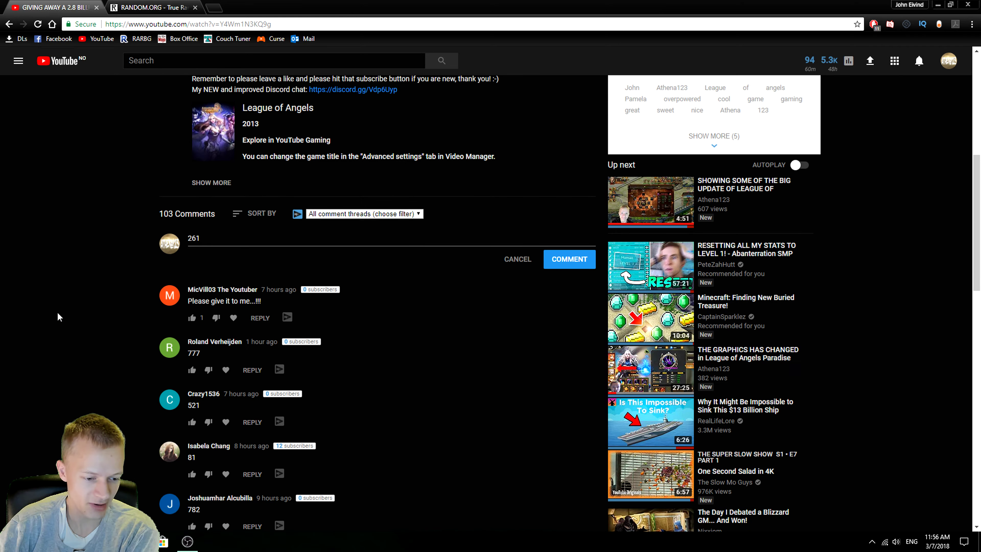
mouse_move(62, 309)
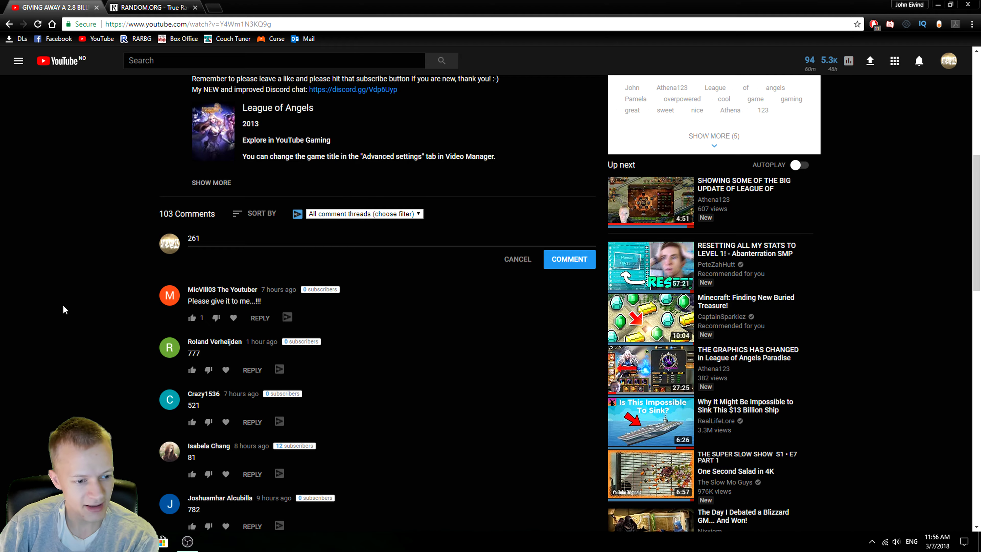
mouse_move(49, 274)
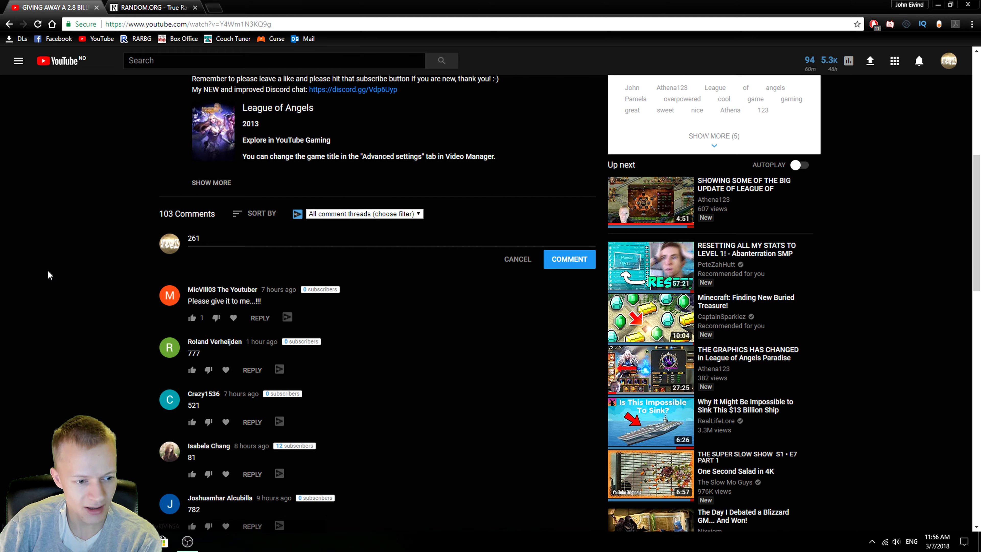
scroll("down", 3)
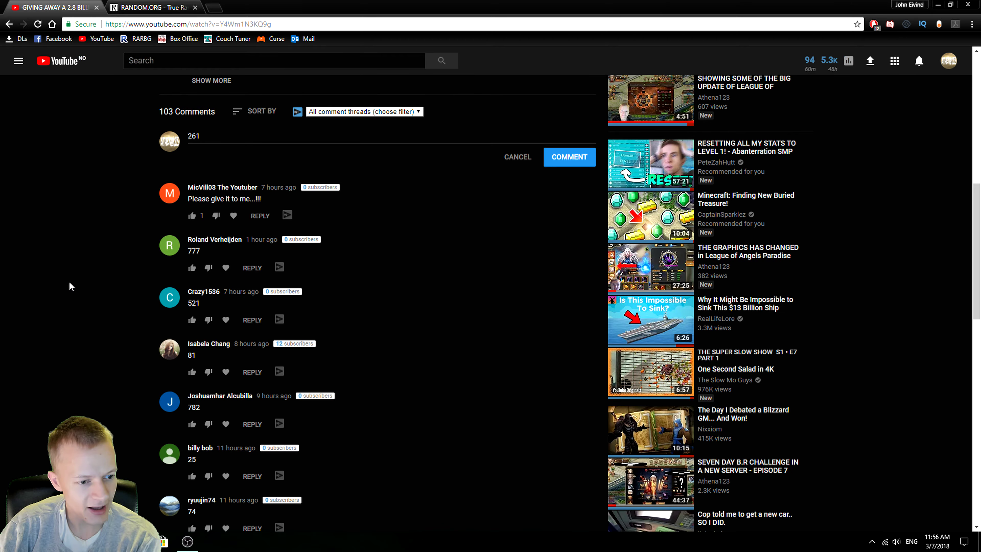
scroll("down", 3)
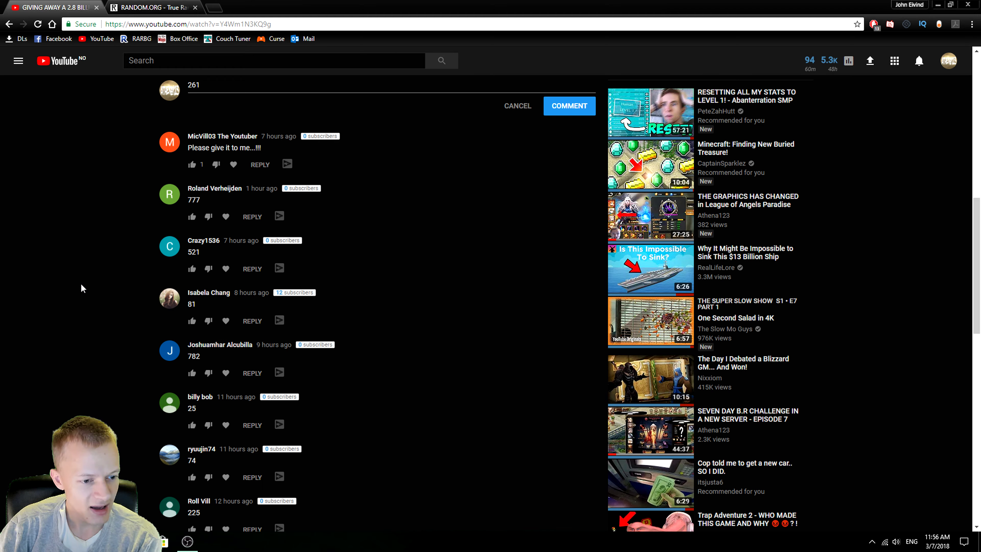
scroll("down", 3)
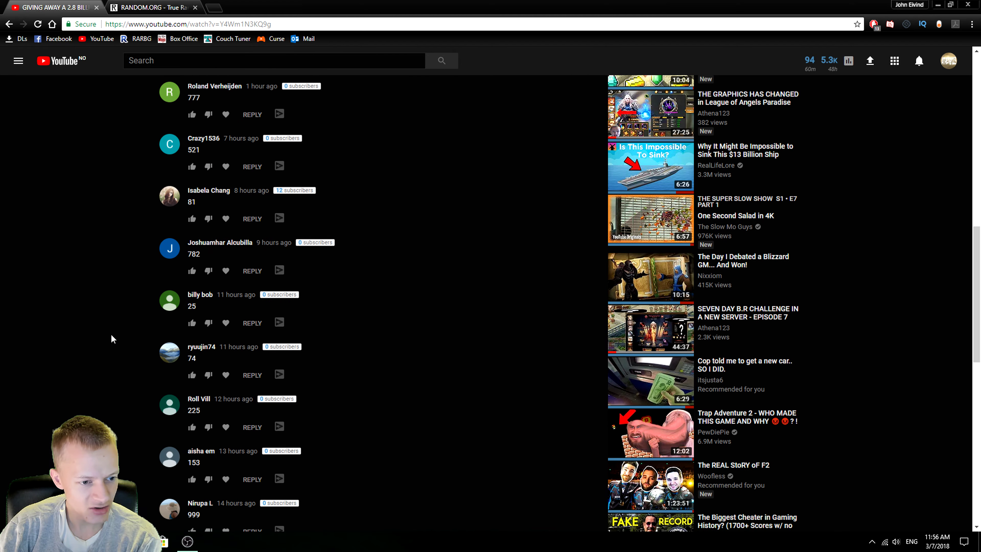
scroll("down", 3)
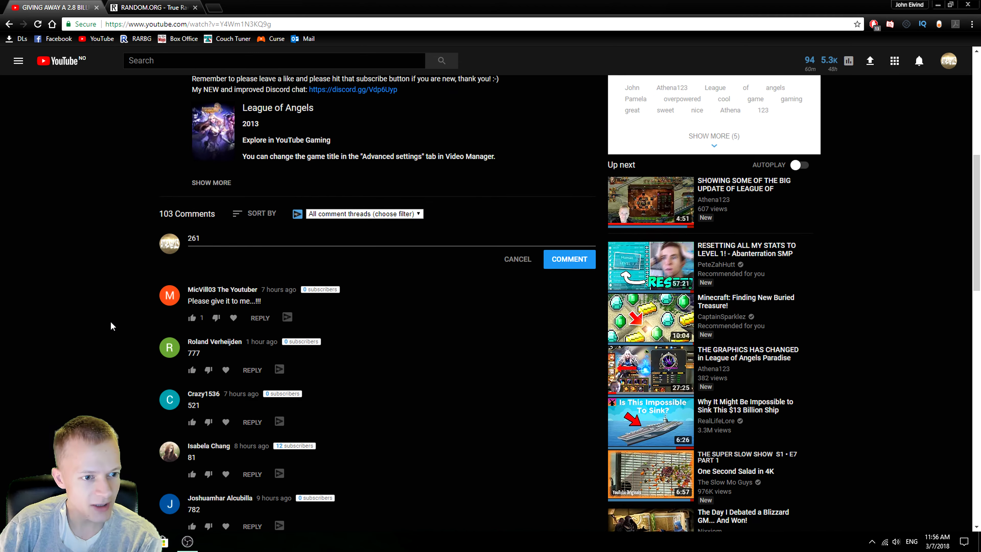
scroll("down", 3)
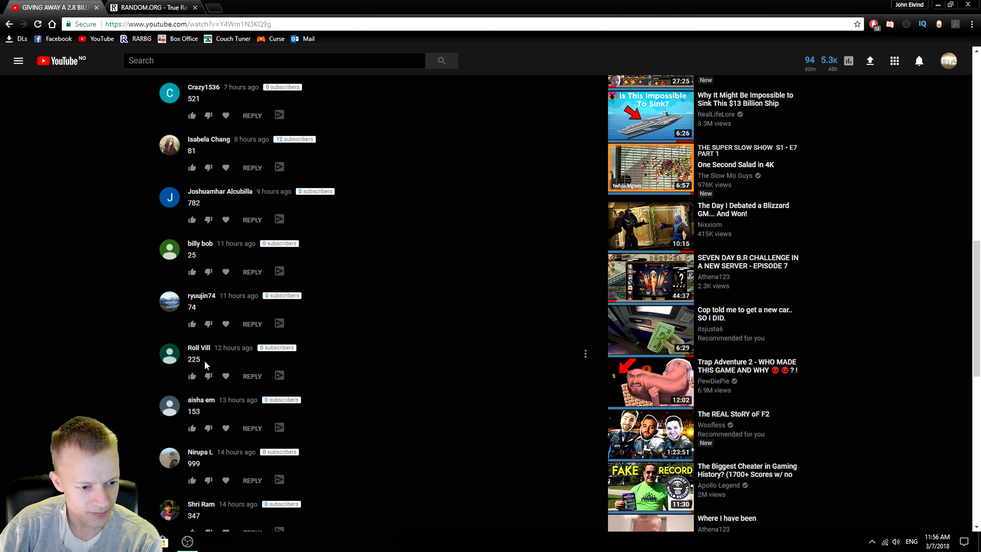
Highlight the 225 guess as a candidate and scan down to guesses like 999, 482 and 689.
double_click(194, 359)
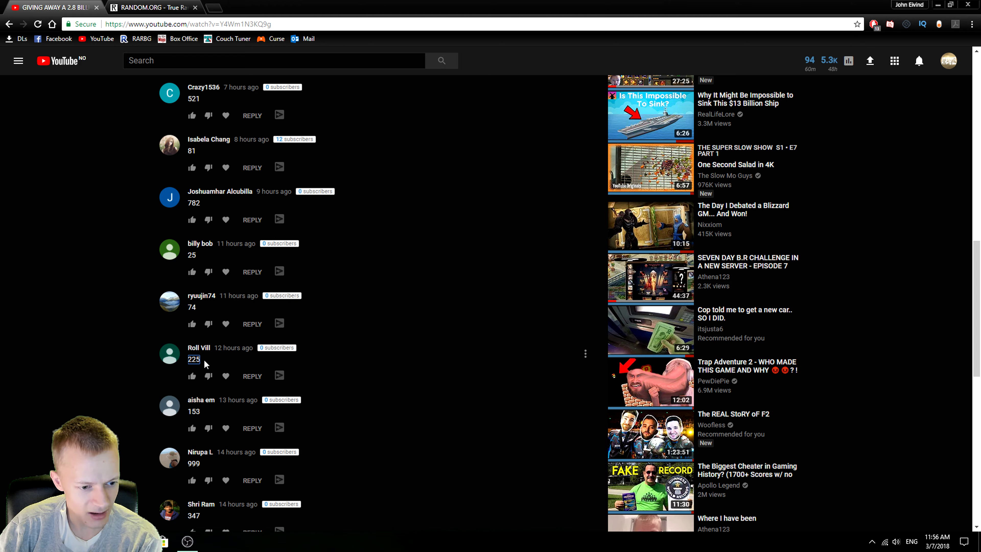
scroll("down", 3)
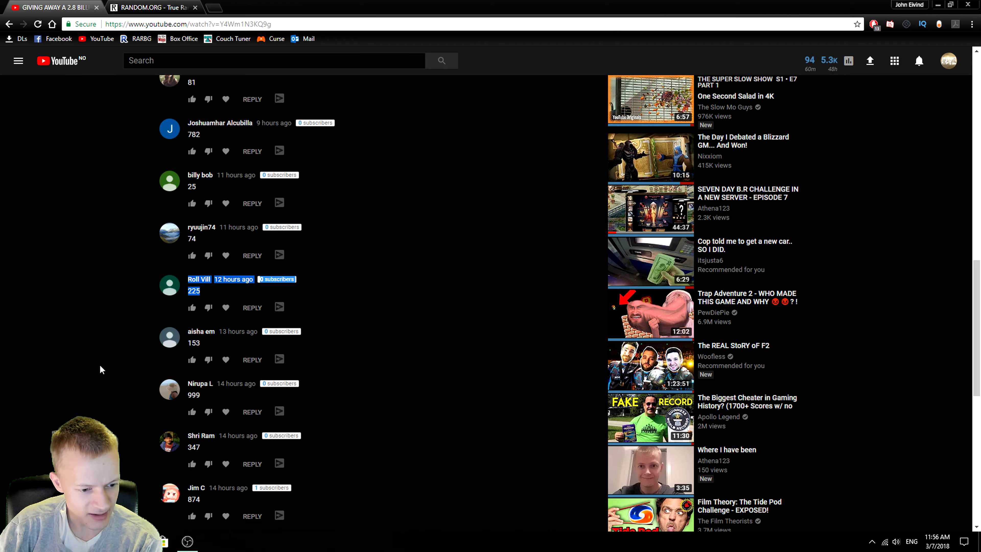
scroll("down", 3)
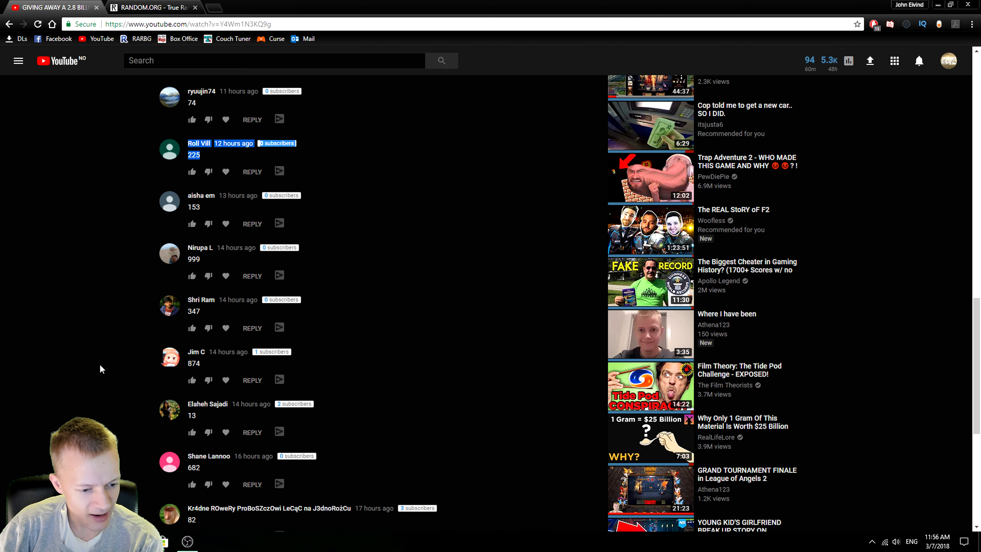
scroll("down", 3)
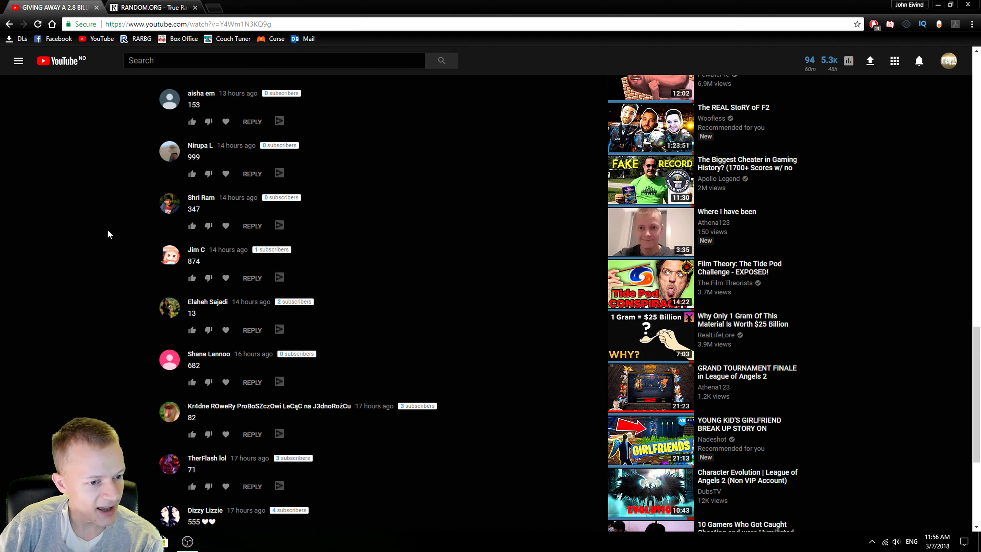
mouse_move(102, 251)
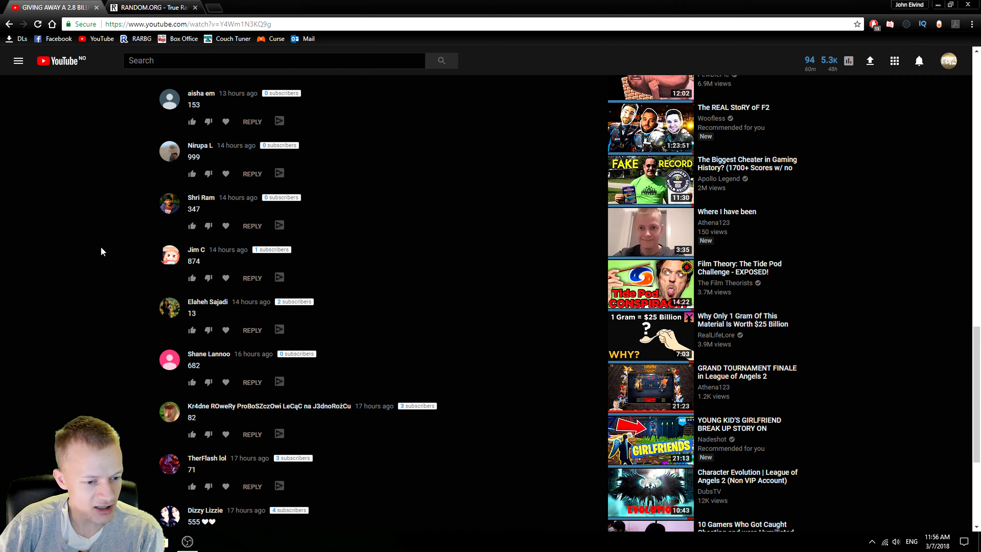
scroll("down", 3)
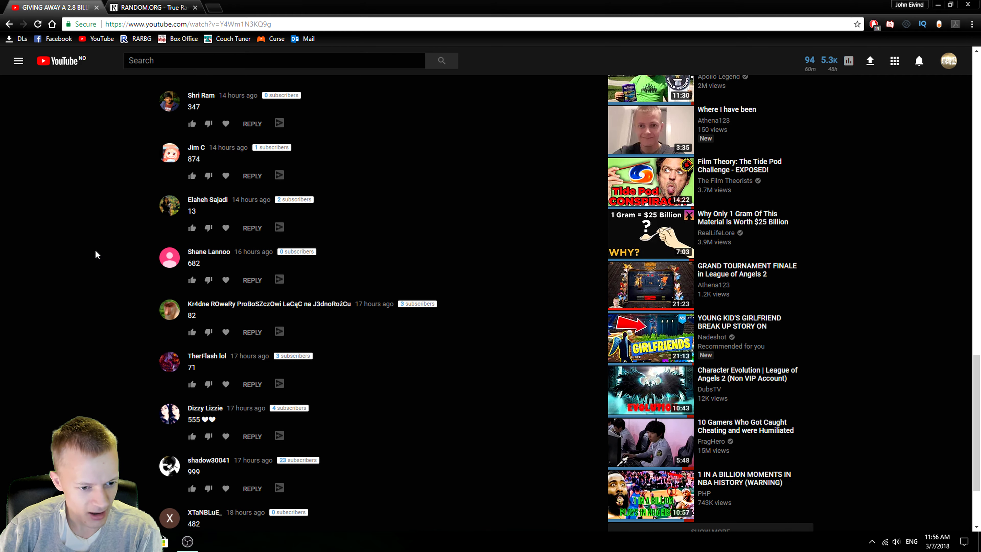
scroll("down", 3)
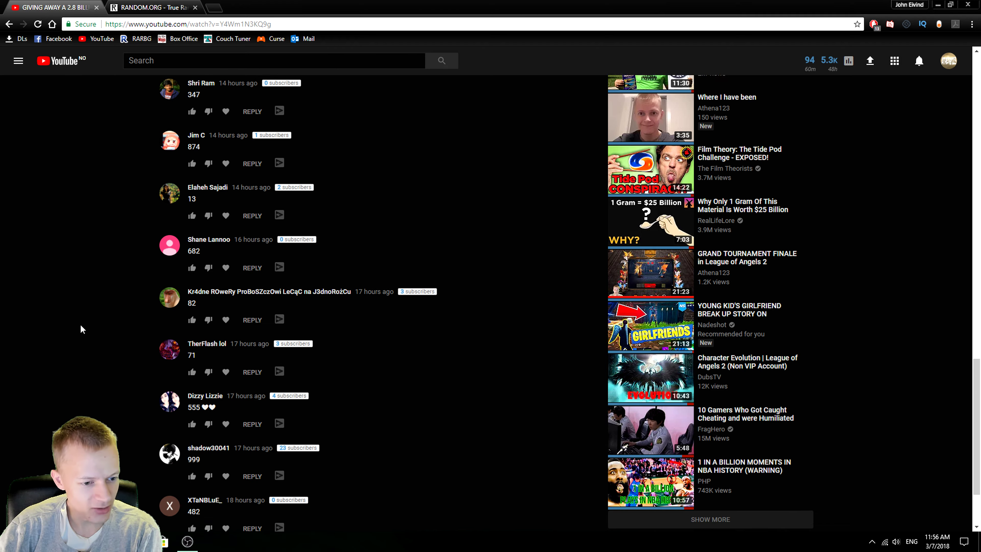
scroll("down", 3)
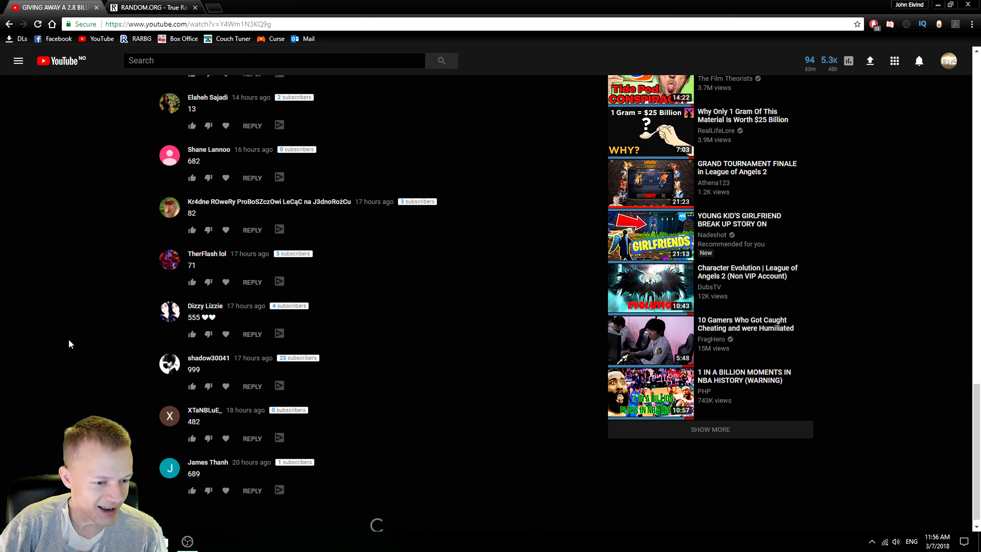
Scan further down the comment guesses looking for numbers closer to 261 than 225.
scroll("down", 3)
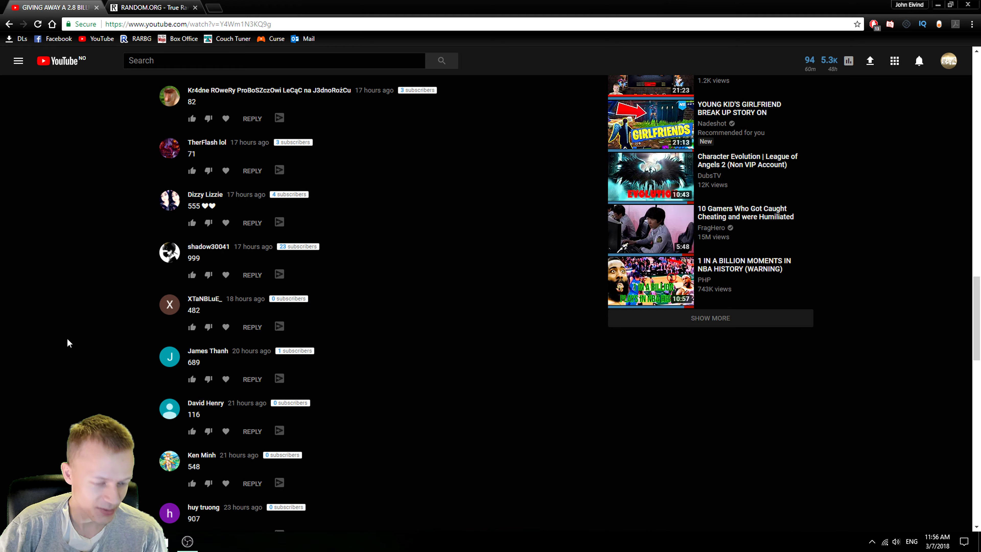
scroll("down", 3)
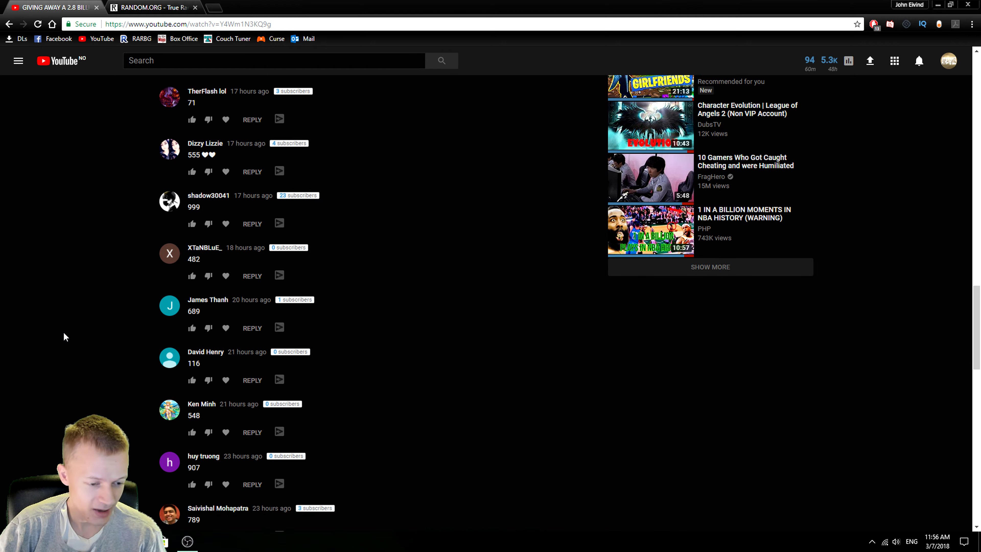
scroll("down", 3)
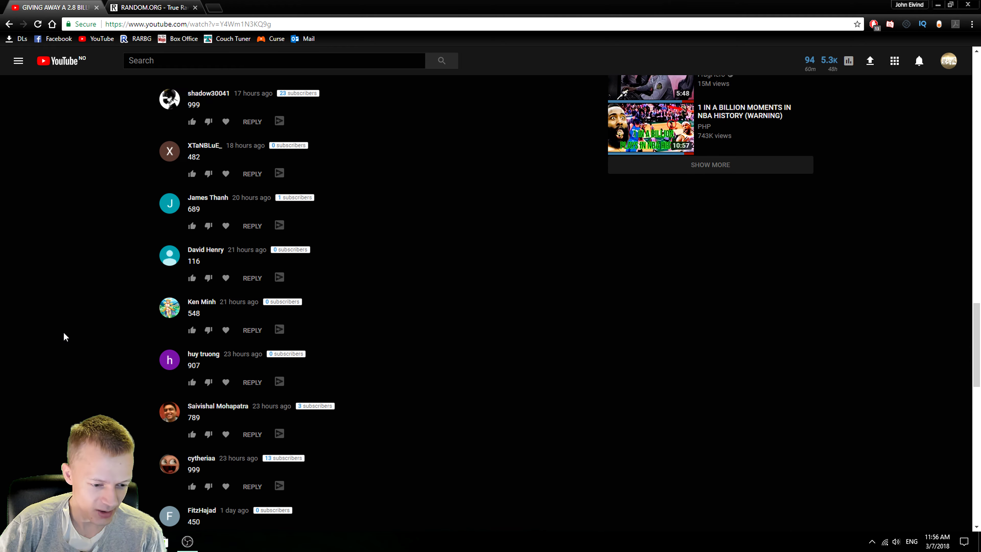
scroll("down", 3)
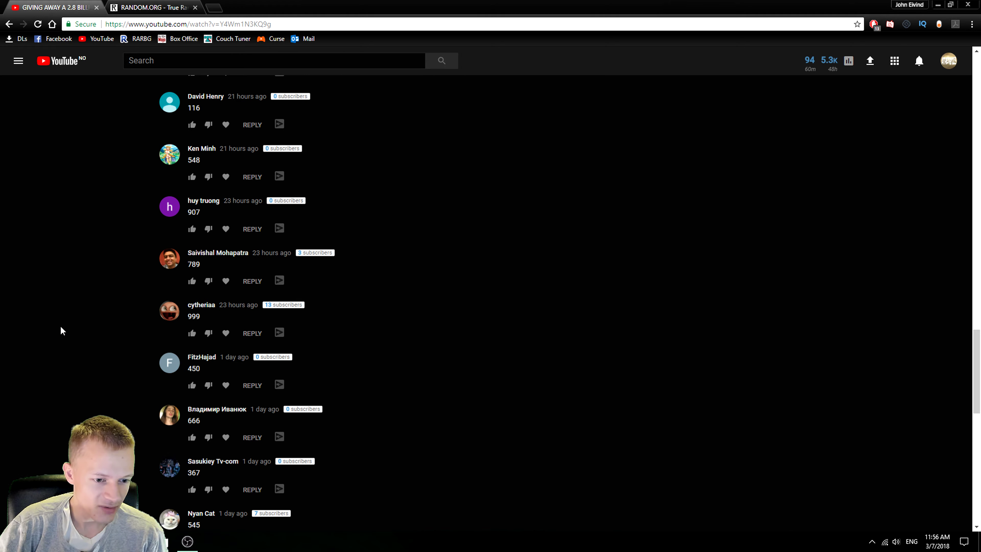
scroll("down", 3)
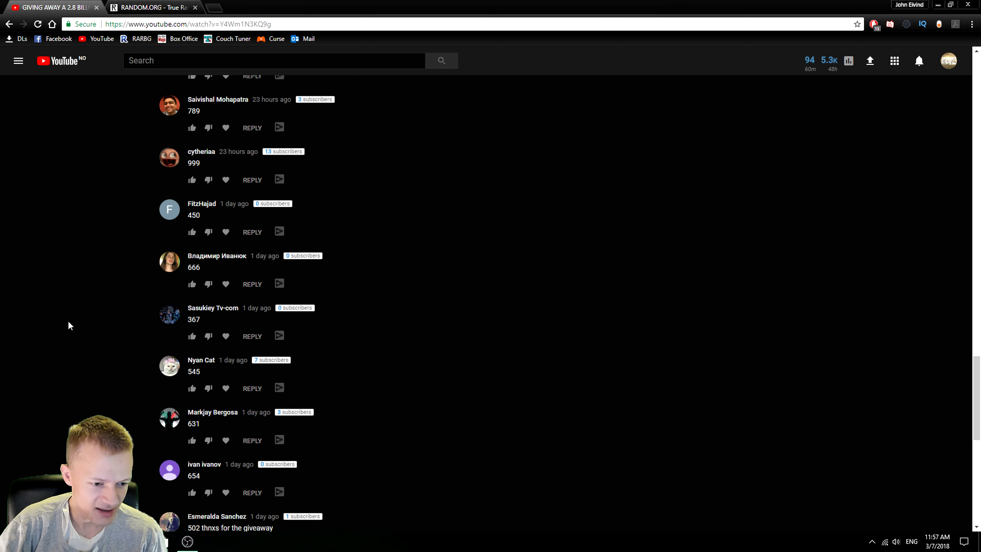
scroll("down", 3)
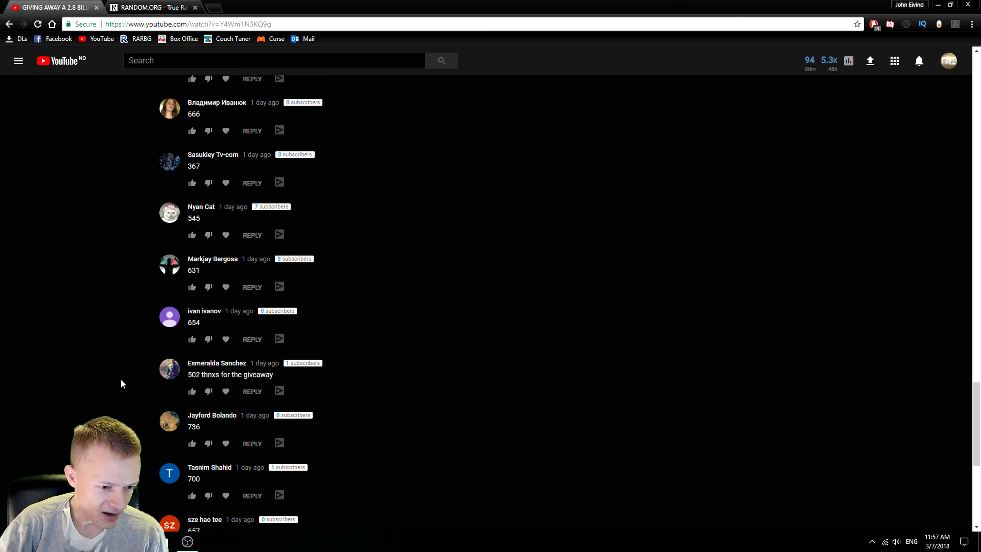
scroll("down", 3)
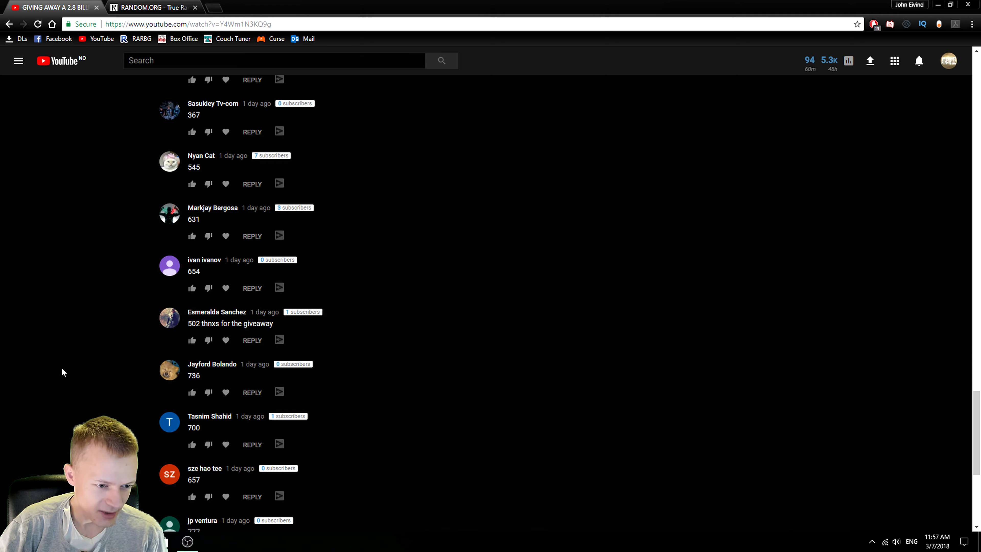
scroll("down", 3)
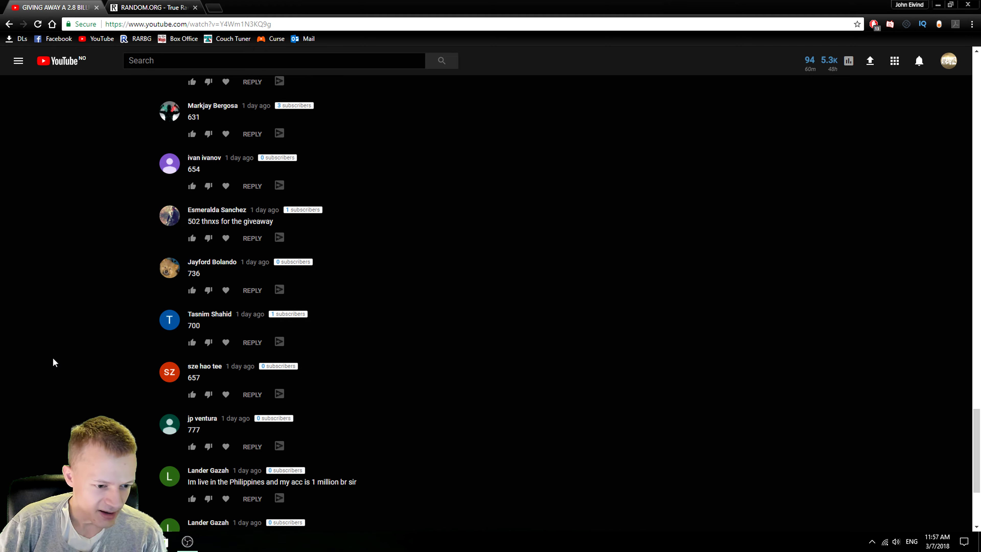
scroll("down", 3)
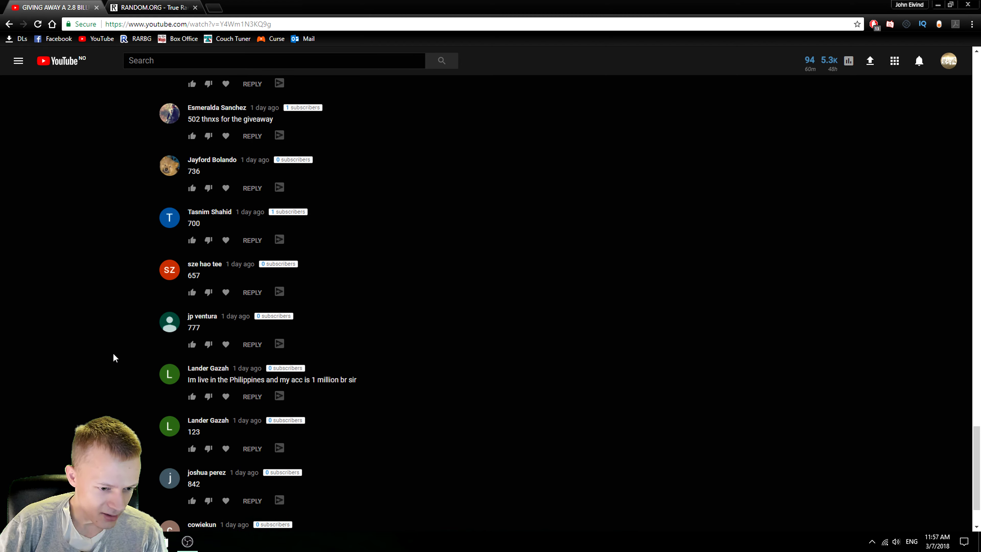
scroll("down", 3)
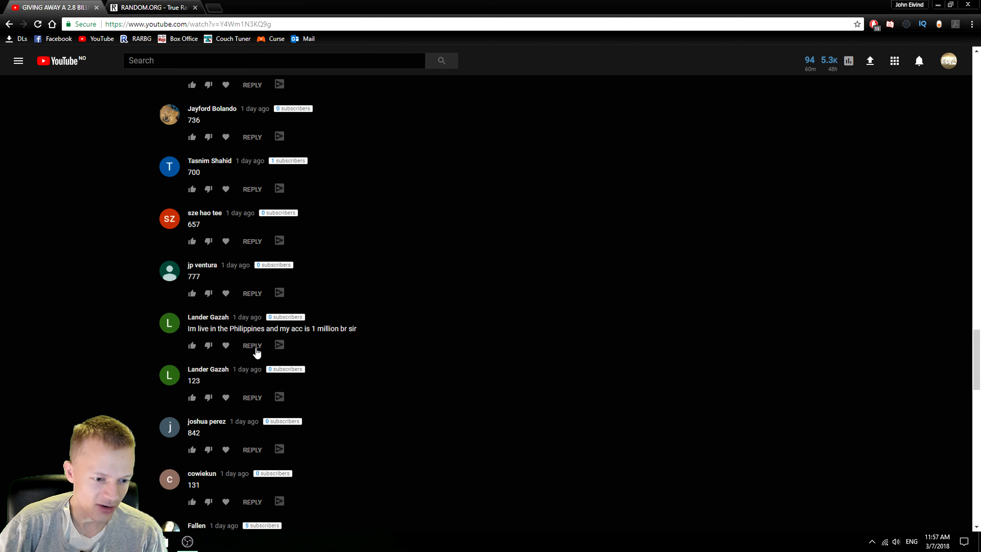
Continue down the comments and highlight the 236 guess as the closer candidate.
scroll("down", 3)
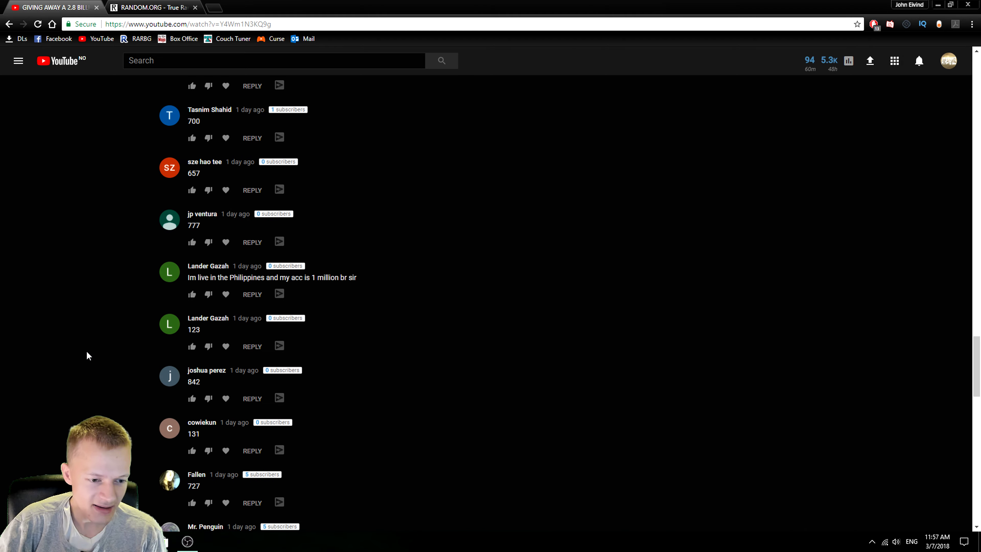
scroll("down", 3)
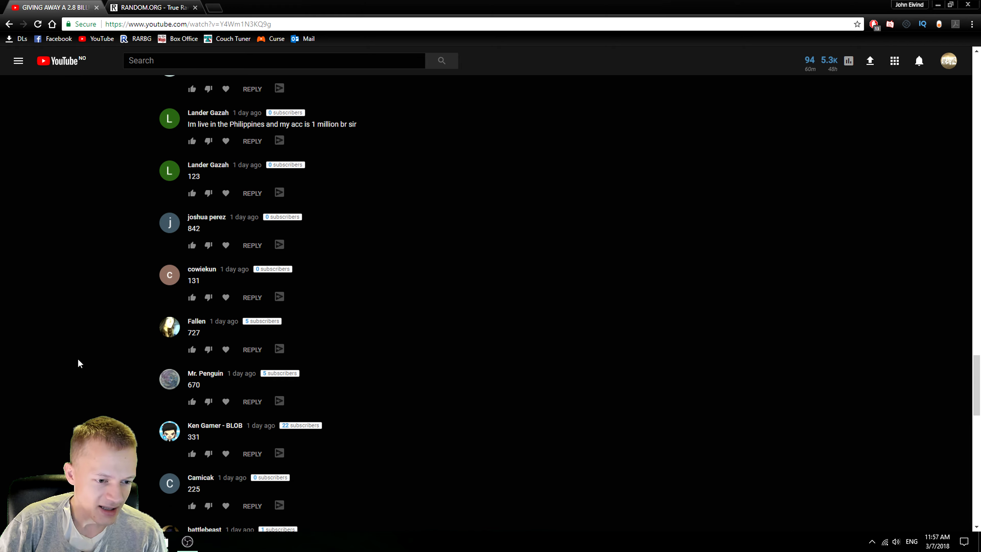
scroll("down", 3)
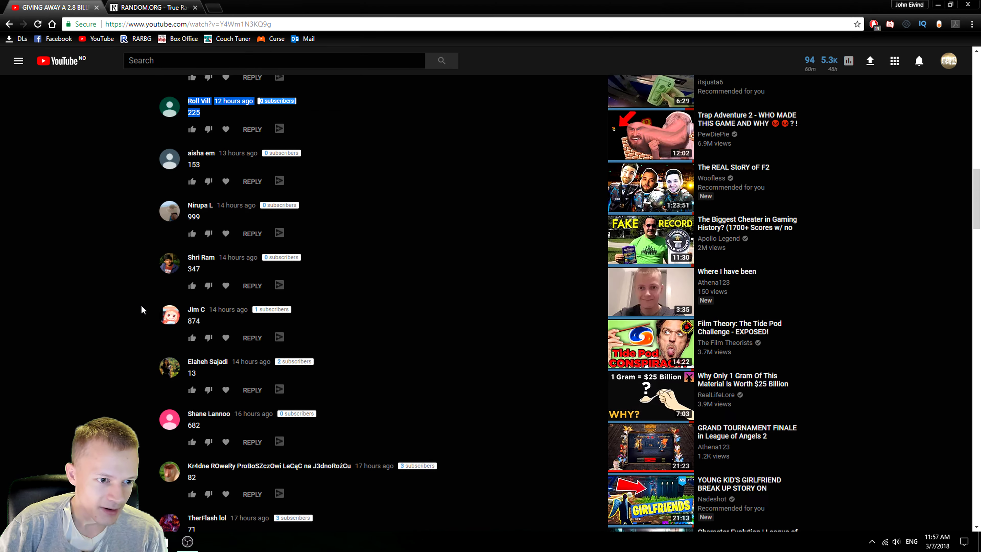
scroll("down", 3)
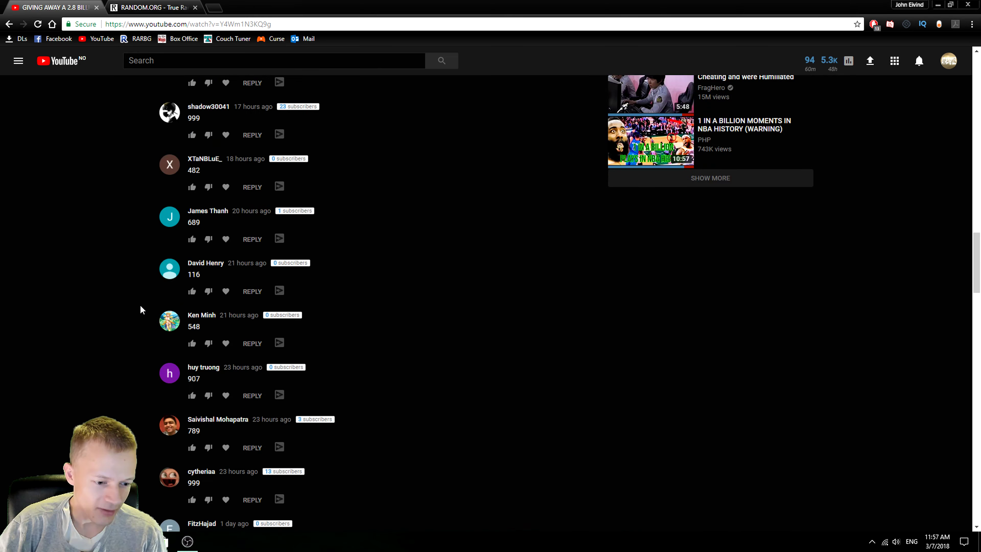
scroll("down", 3)
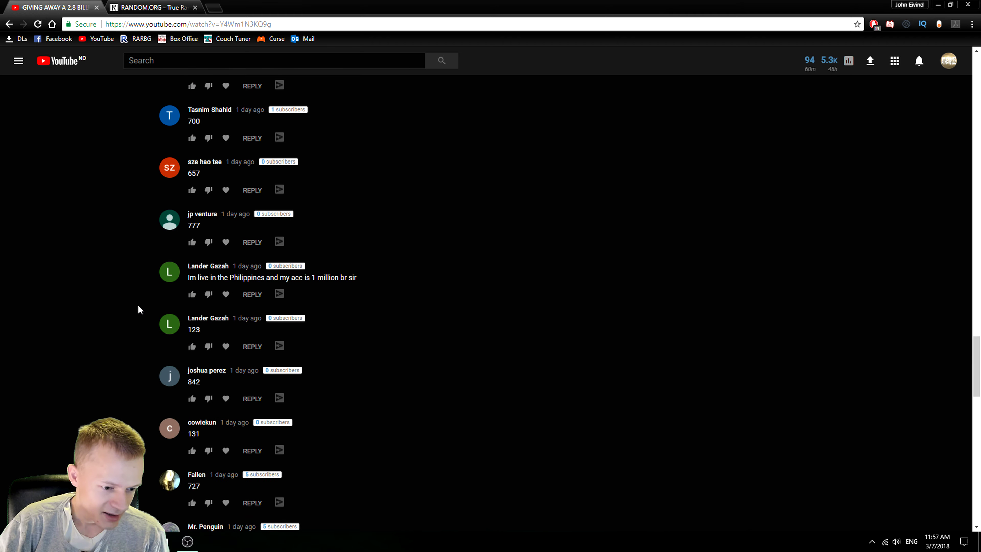
scroll("down", 3)
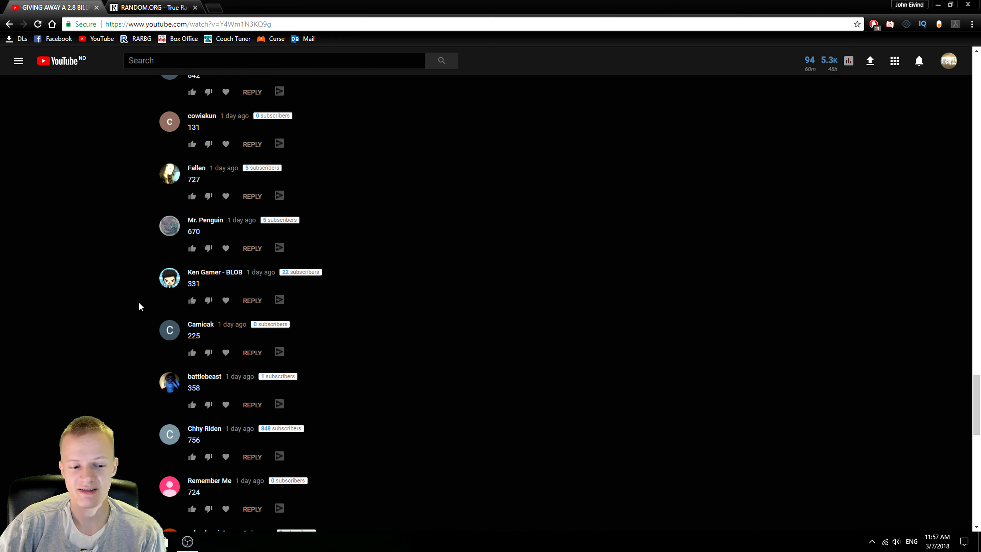
scroll("down", 3)
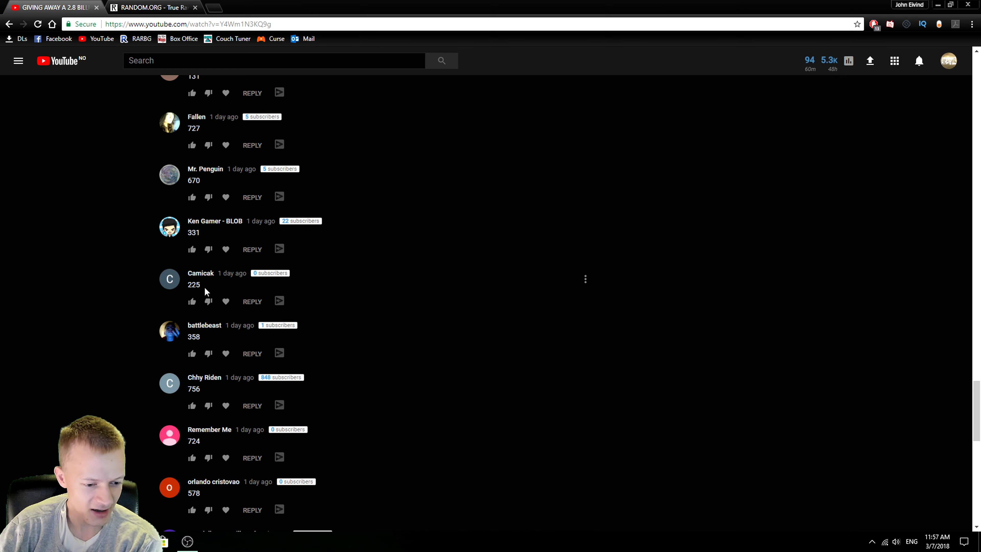
scroll("down", 3)
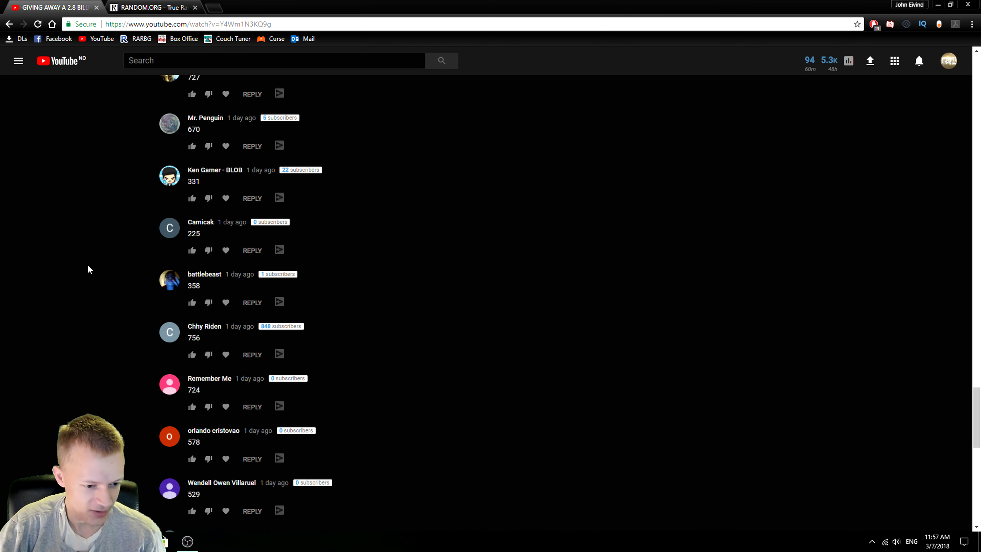
scroll("down", 3)
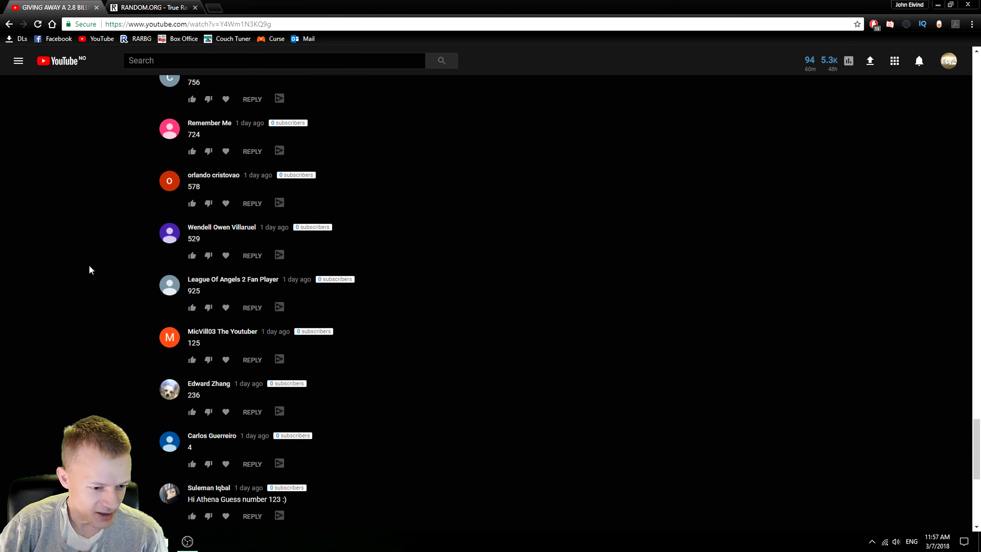
mouse_move(203, 399)
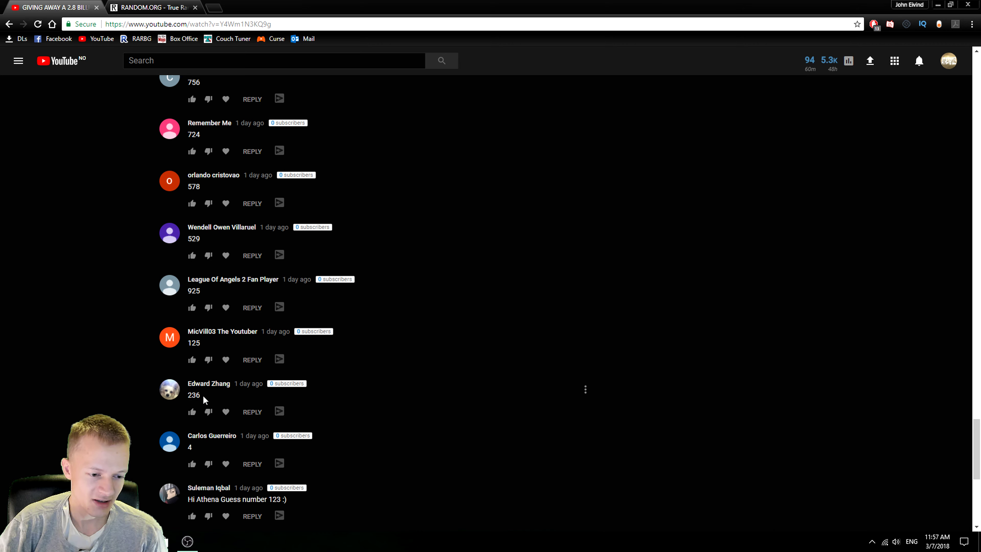
mouse_move(204, 405)
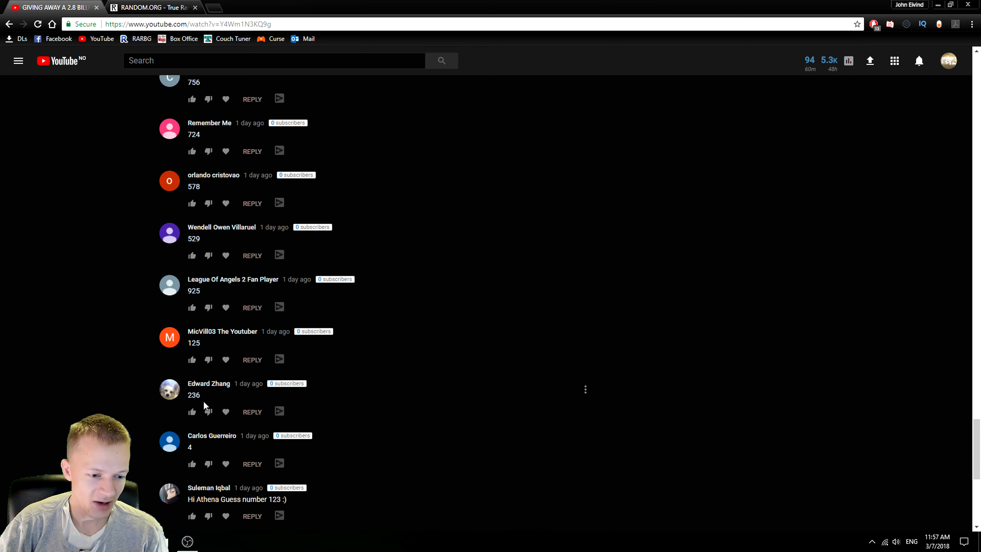
double_click(193, 395)
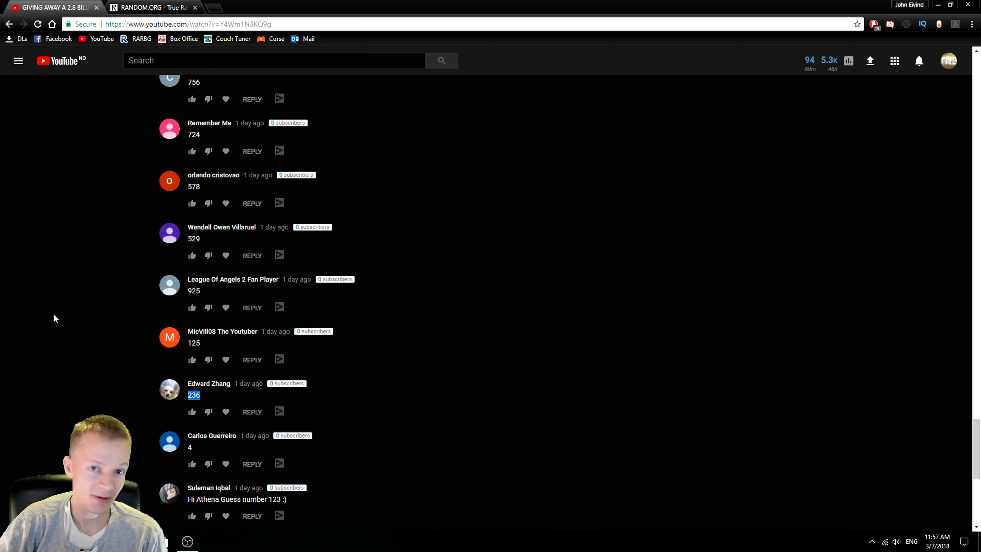
Scan further comments and highlight the 244 guess as closer to 261 than 236.
scroll("down", 3)
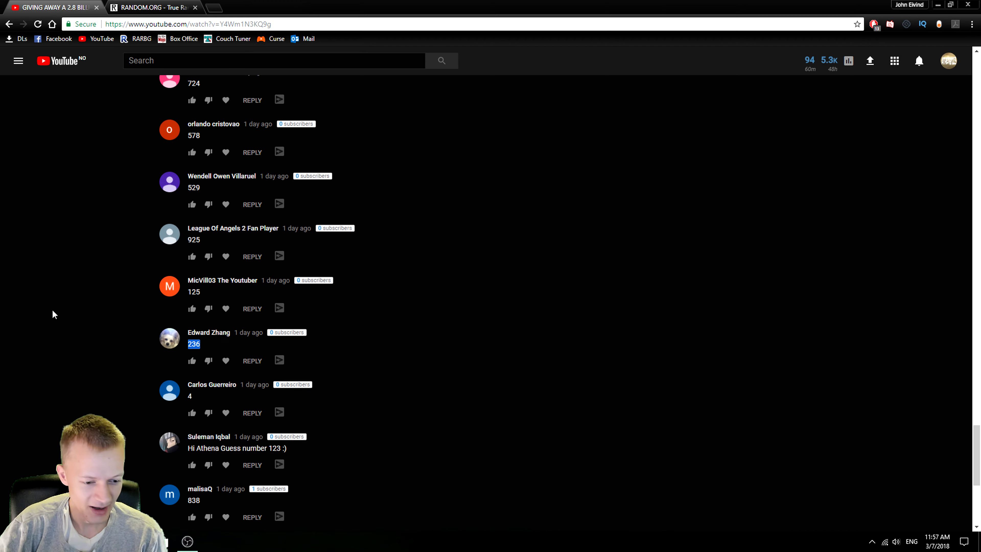
scroll("down", 3)
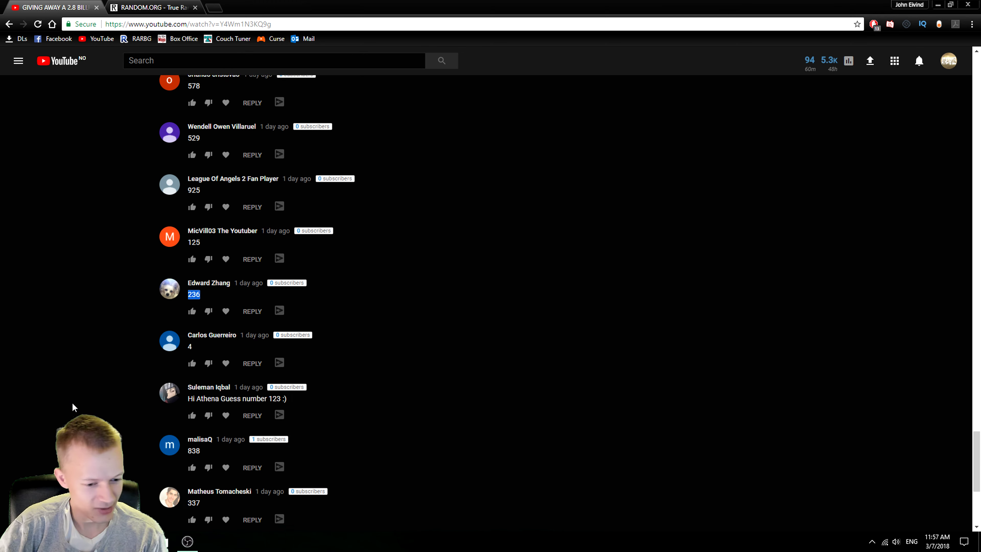
scroll("down", 3)
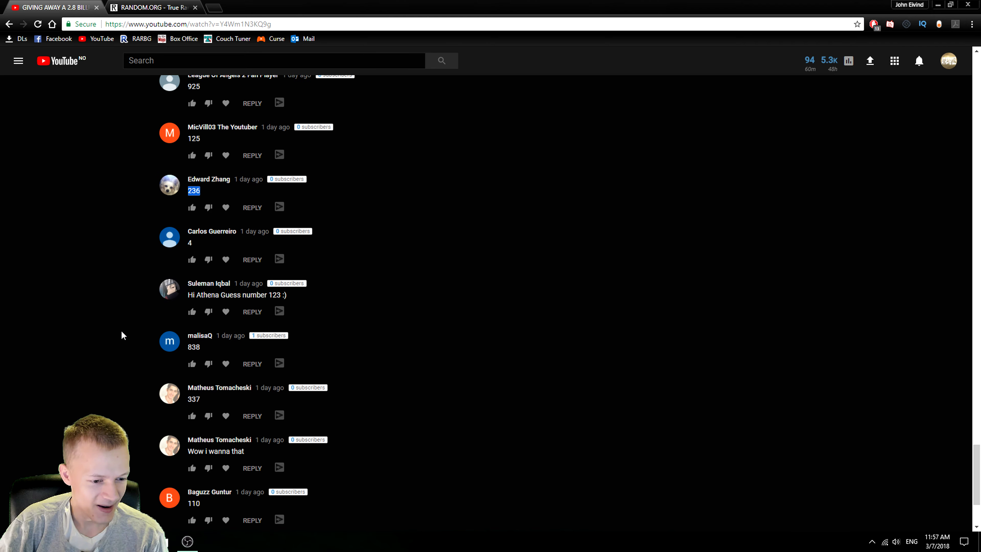
mouse_move(132, 387)
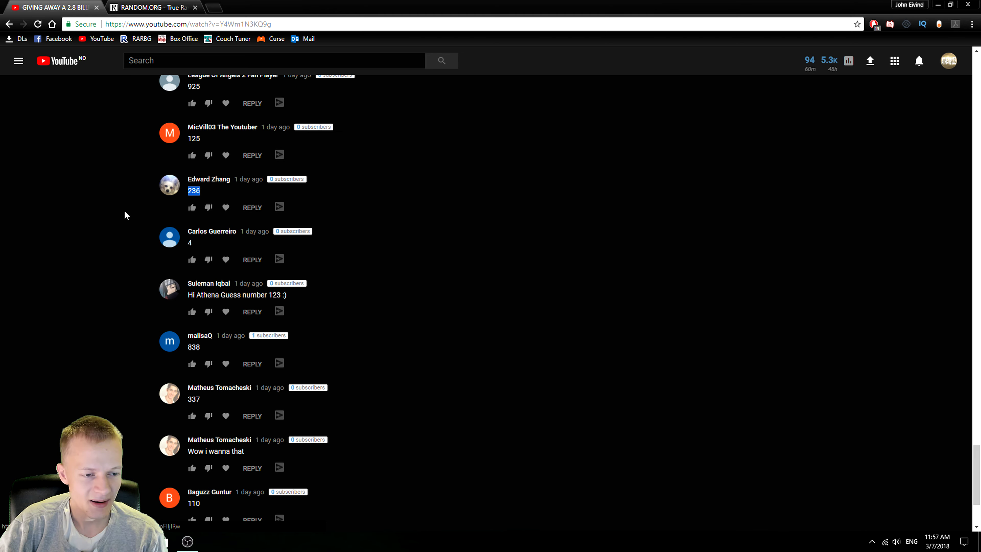
mouse_move(72, 303)
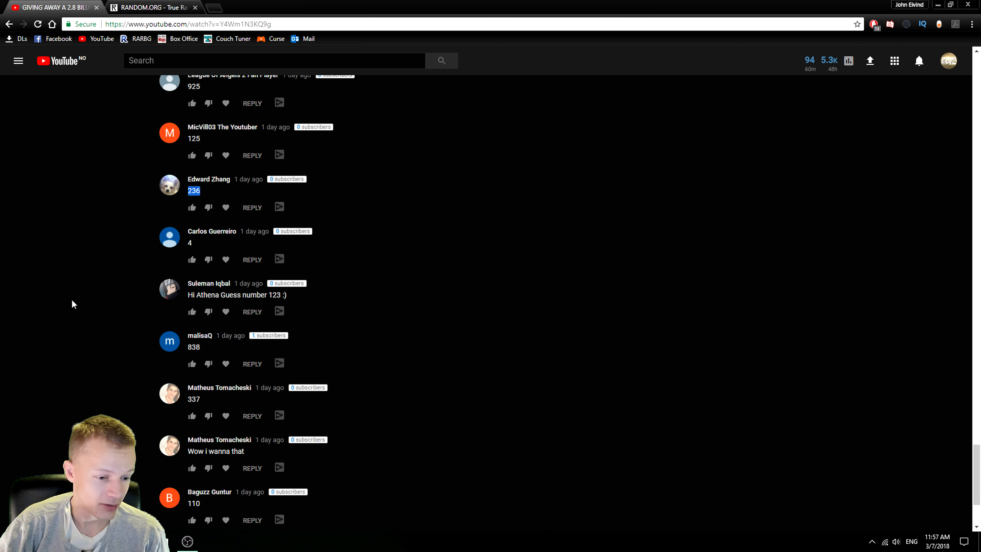
scroll("down", 3)
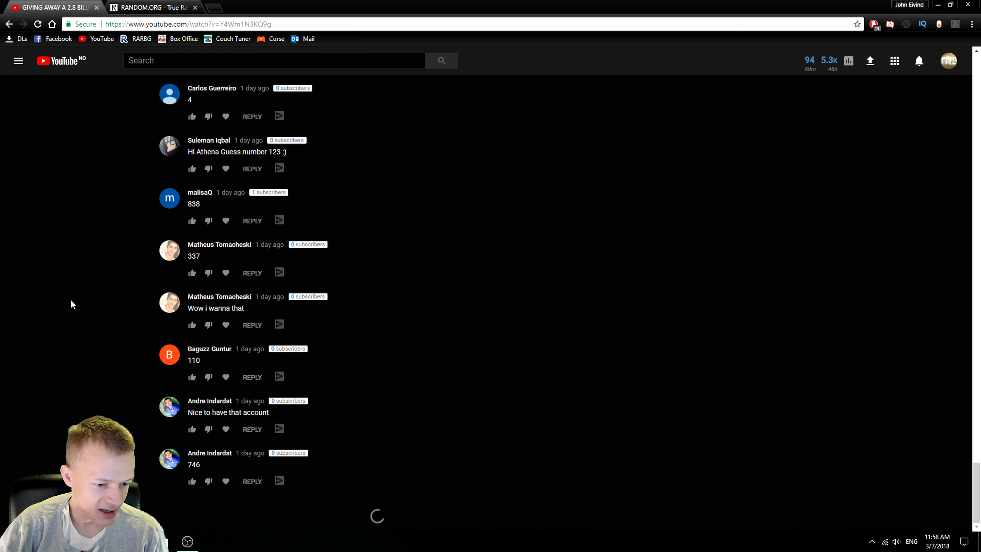
scroll("down", 3)
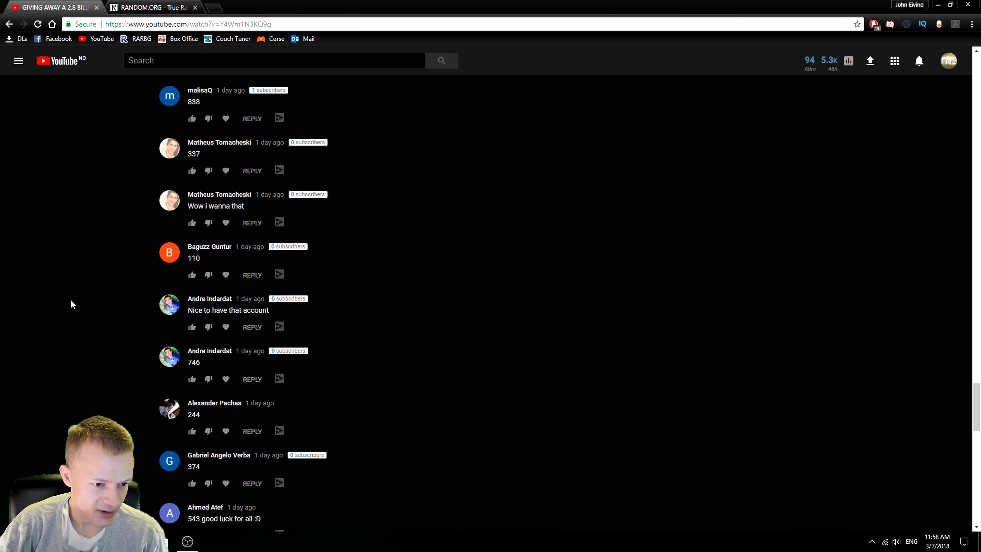
scroll("up", 3)
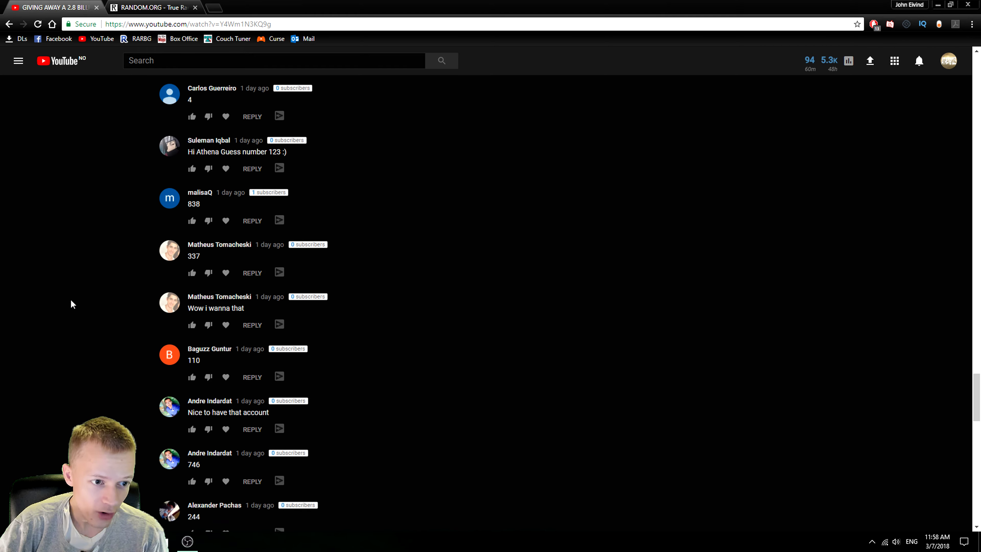
scroll("down", 3)
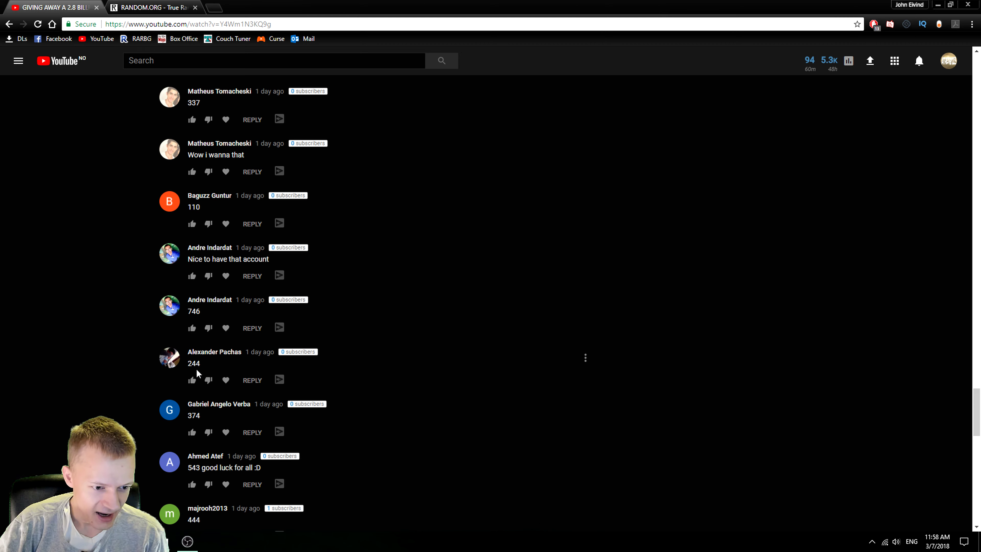
double_click(193, 363)
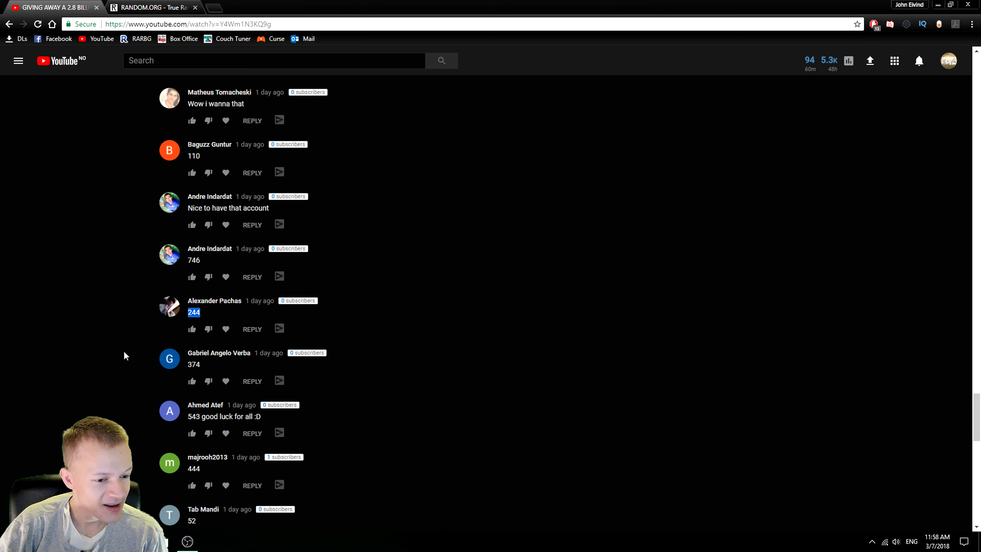
scroll("down", 3)
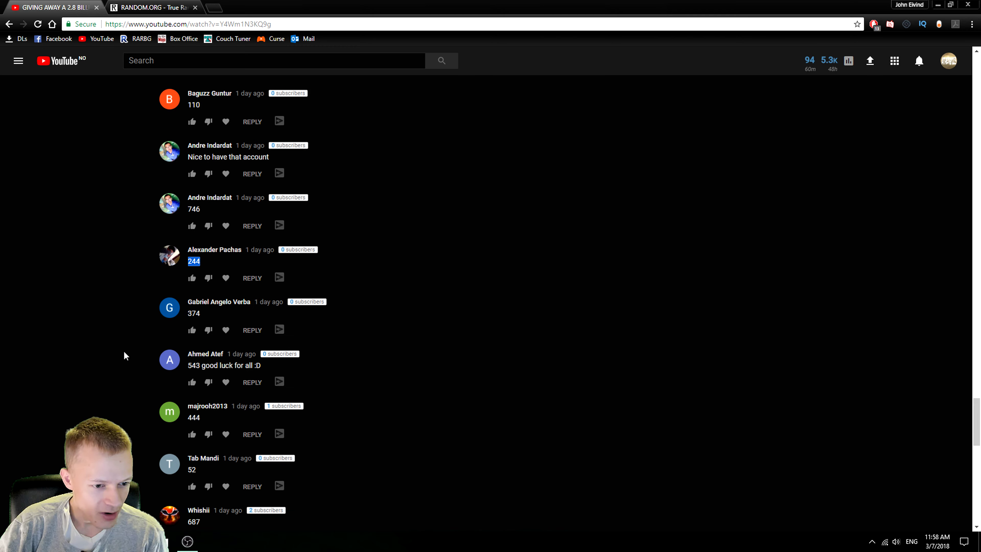
scroll("down", 3)
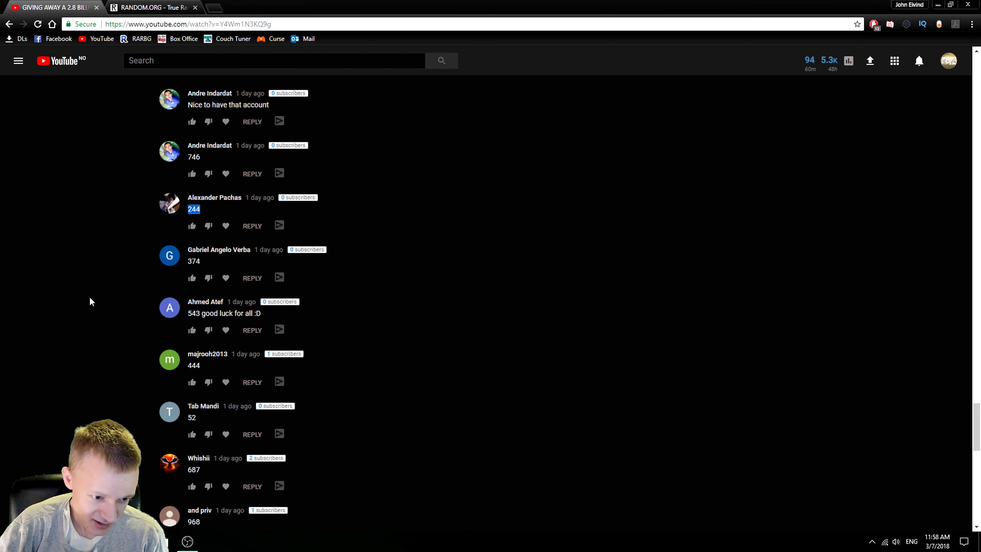
scroll("down", 3)
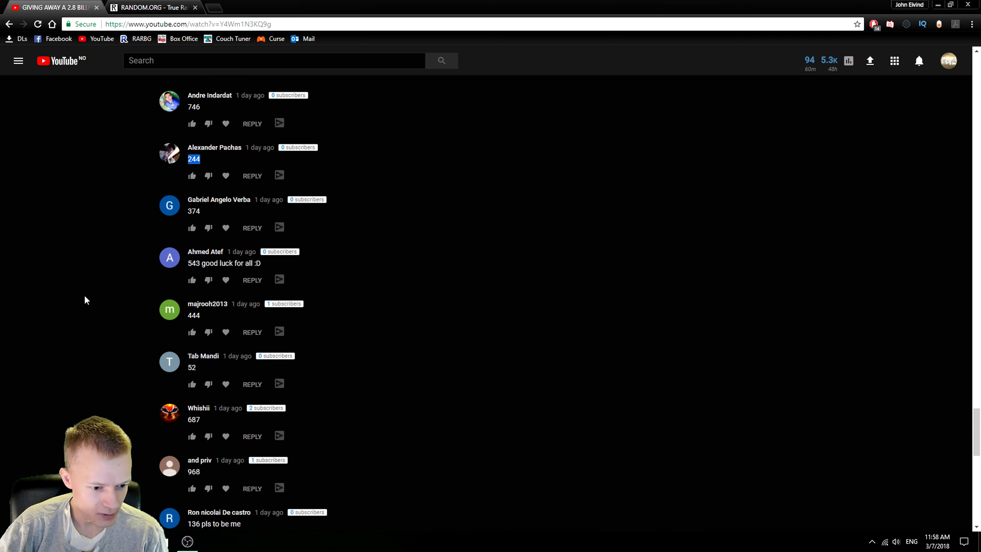
scroll("down", 3)
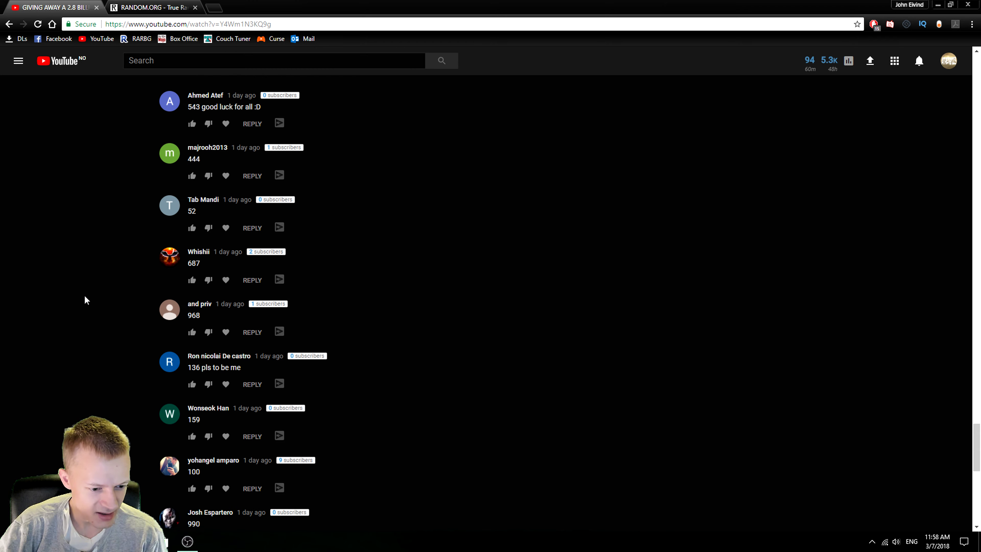
scroll("down", 3)
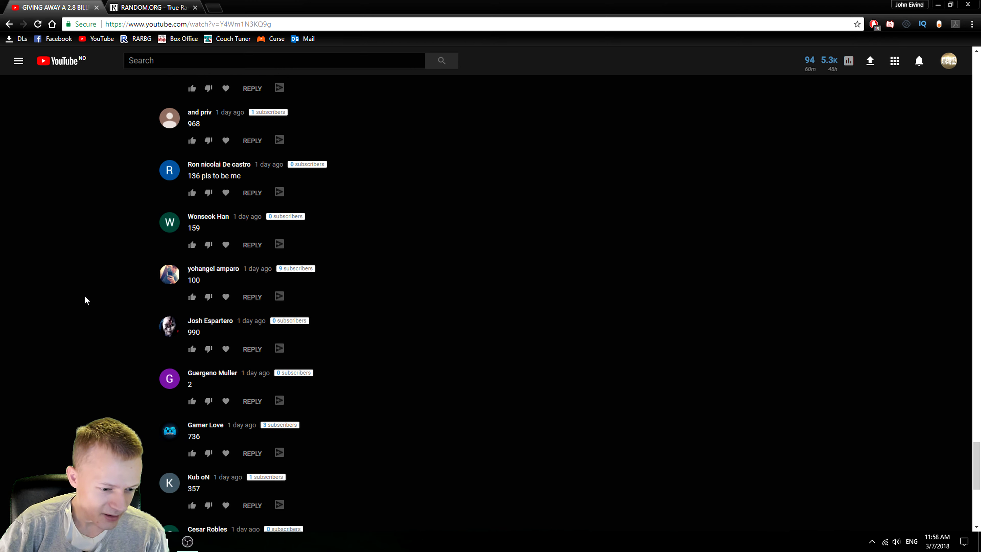
scroll("down", 3)
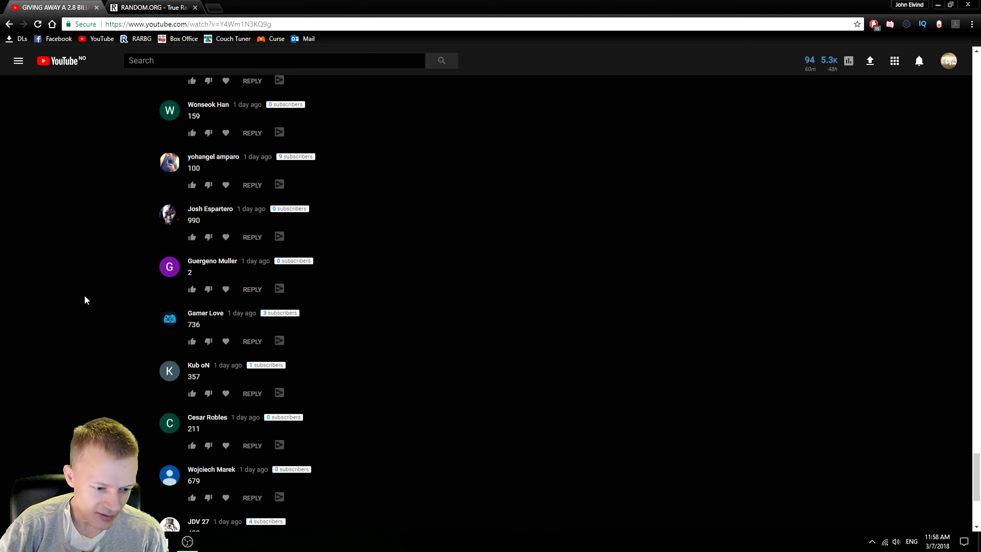
scroll("down", 3)
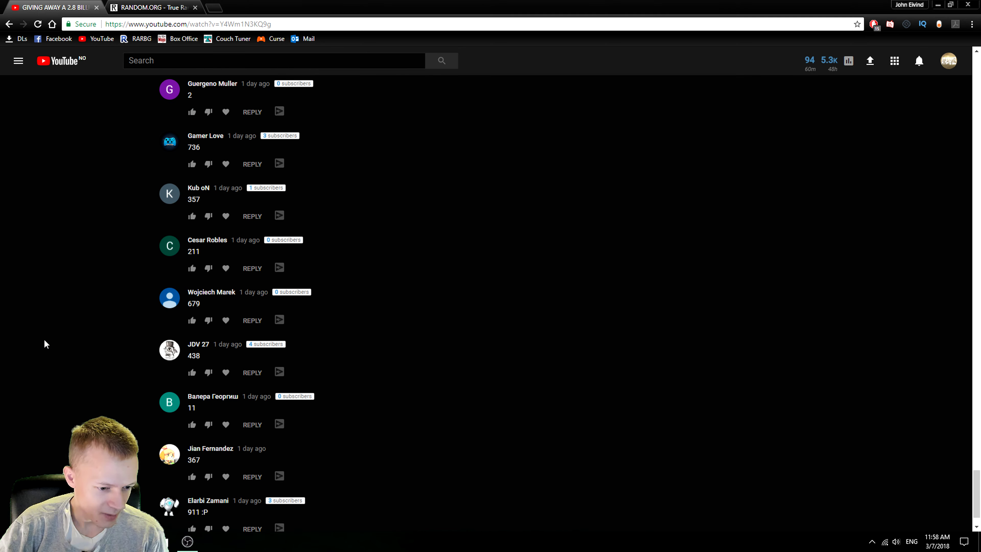
scroll("down", 3)
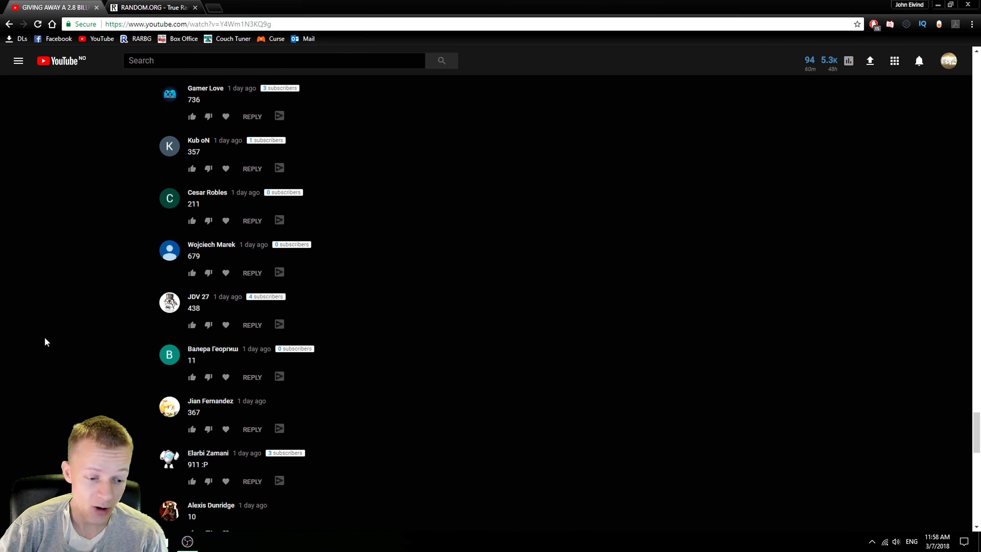
scroll("down", 3)
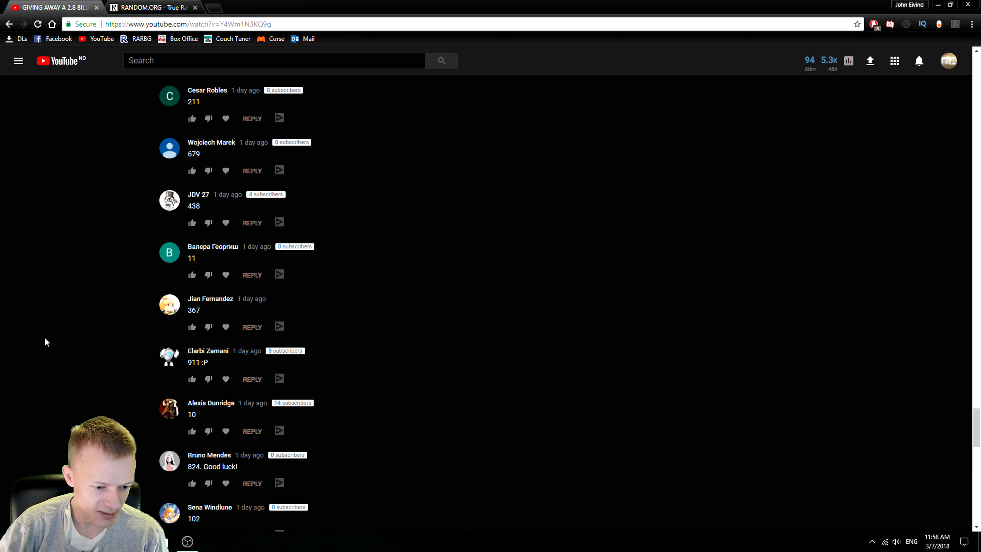
scroll("down", 3)
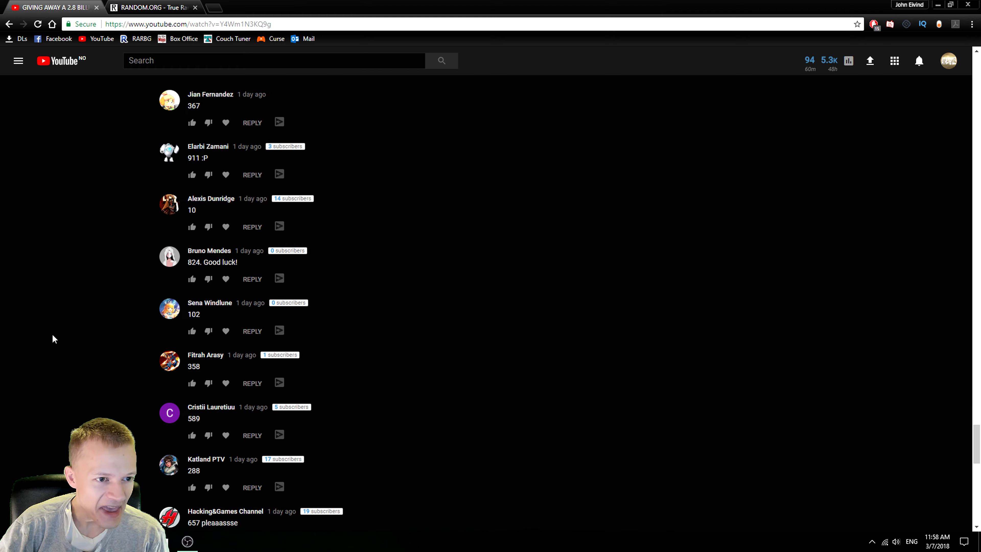
scroll("down", 3)
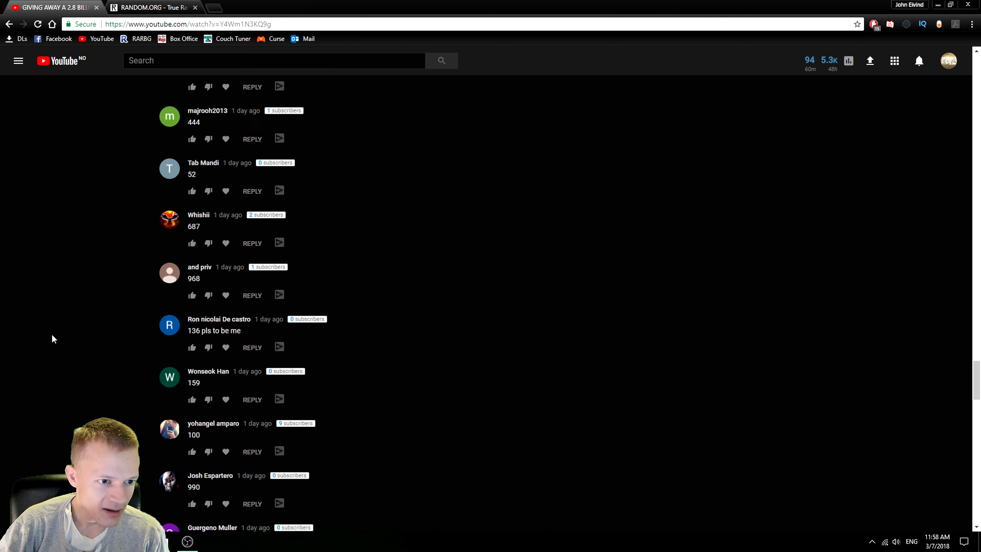
Scroll back to the 244 guess in the comments and highlight it again.
scroll("down", 3)
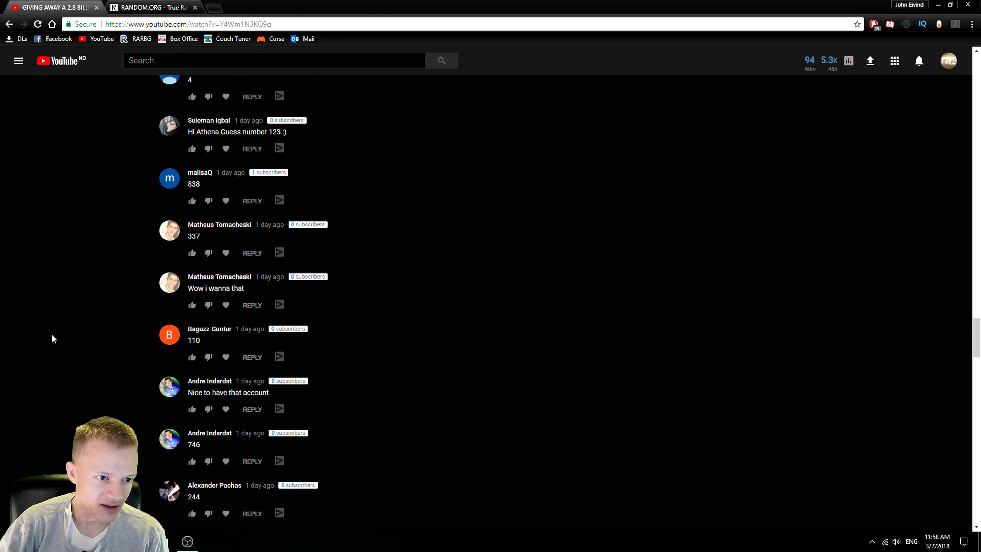
scroll("down", 3)
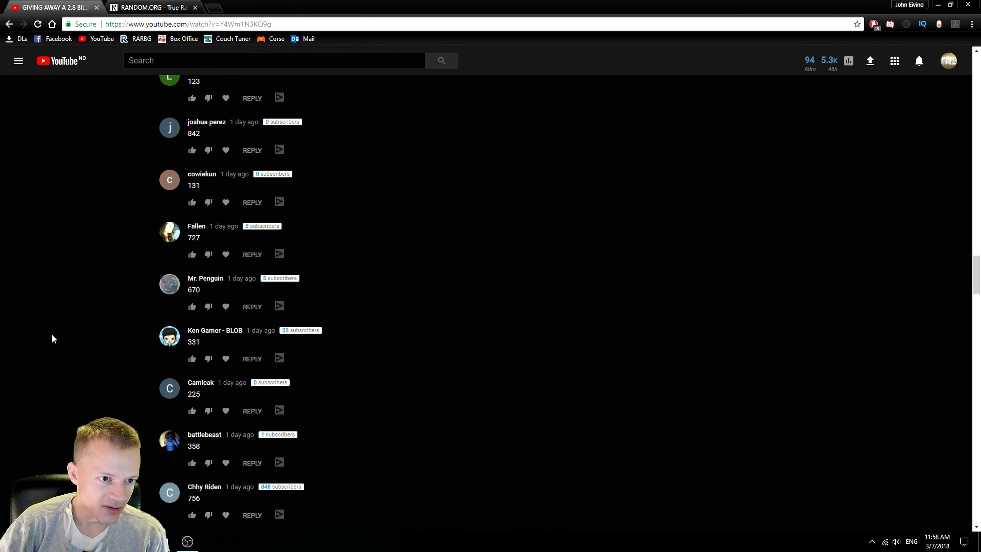
scroll("down", 3)
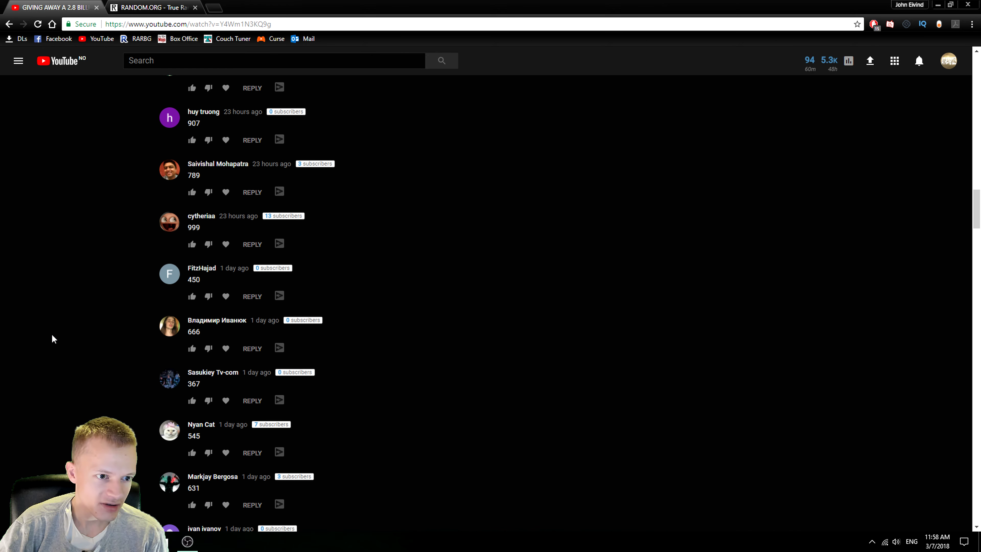
scroll("down", 3)
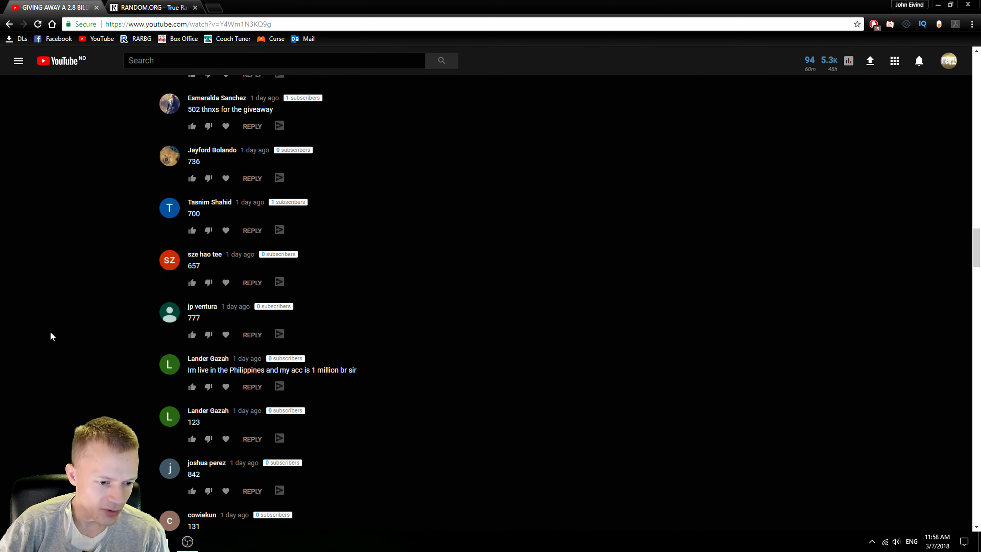
scroll("down", 3)
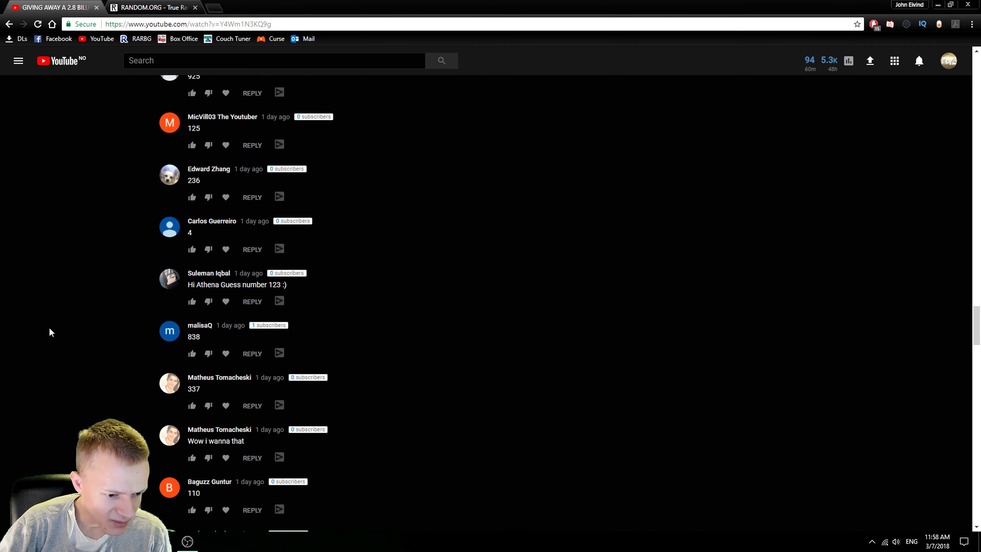
scroll("down", 3)
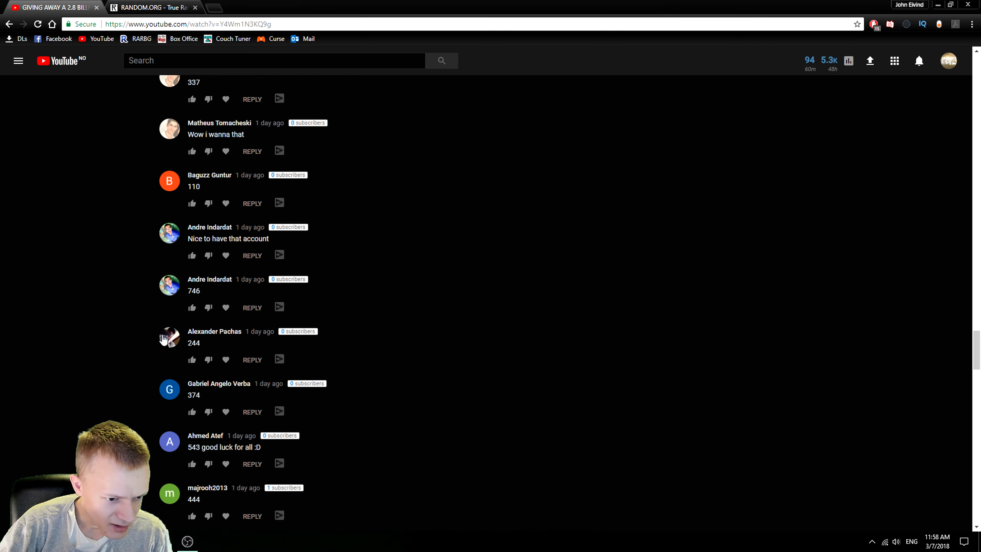
double_click(193, 343)
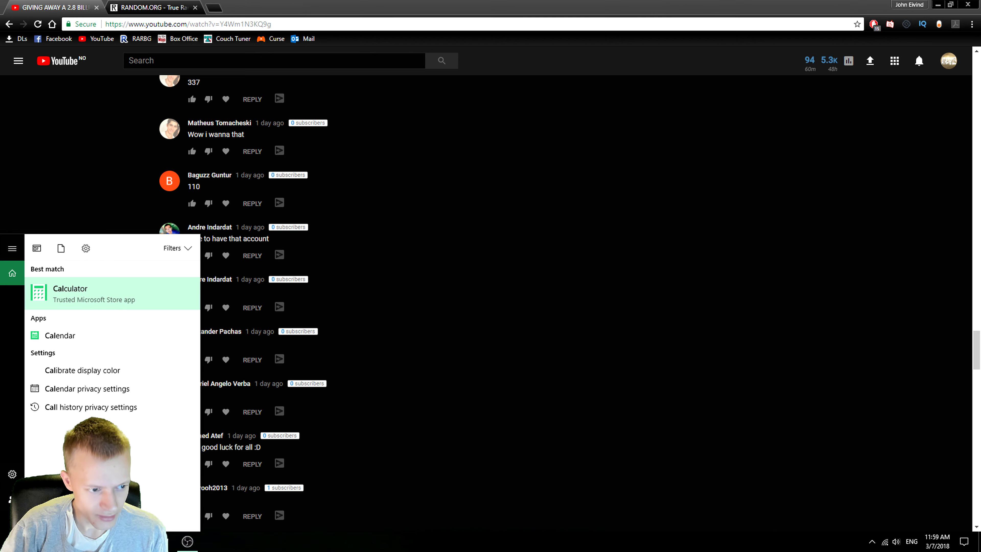
Use Calculator to check 244 is 17 from 261, start a subtraction for 288, then close it.
left_click(70, 293)
type("17")
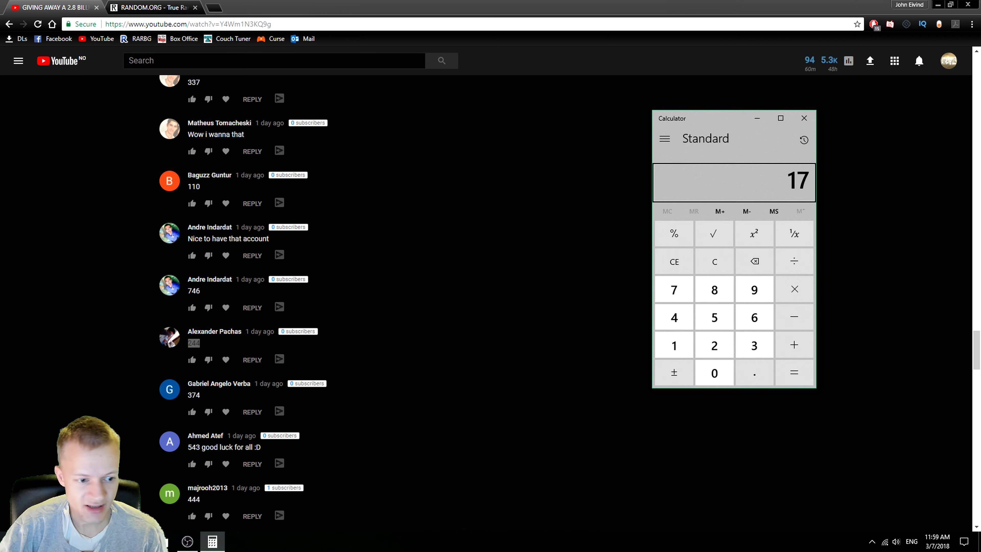
scroll("down", 3)
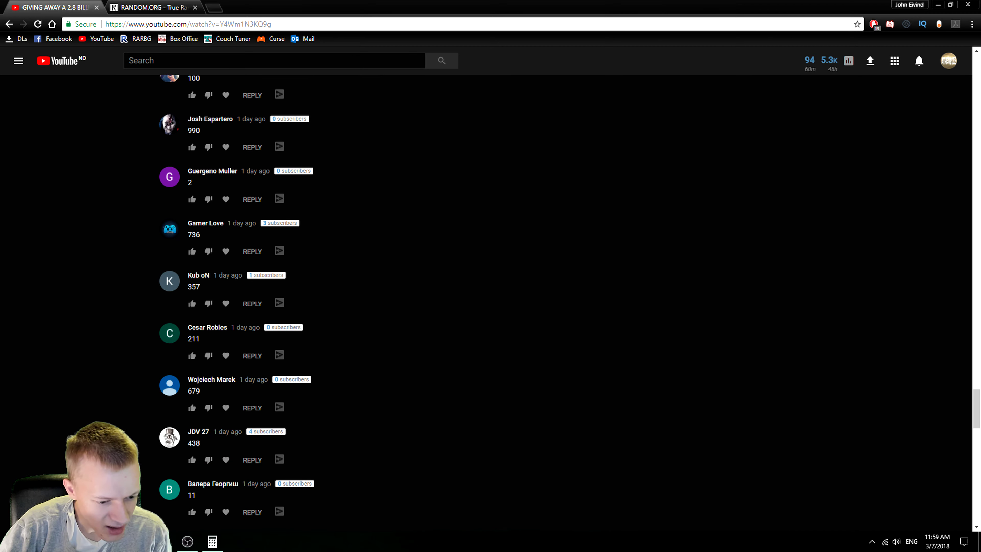
scroll("down", 3)
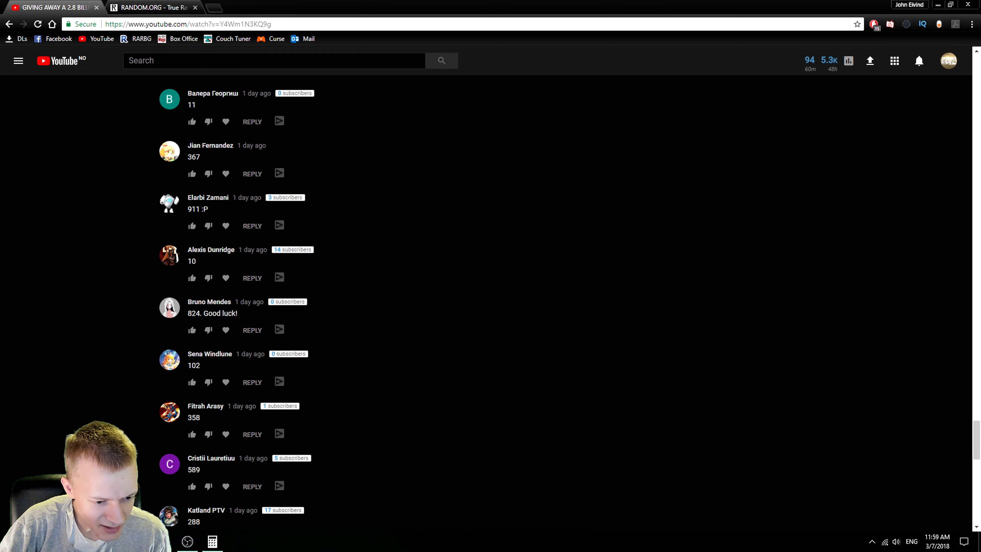
scroll("down", 3)
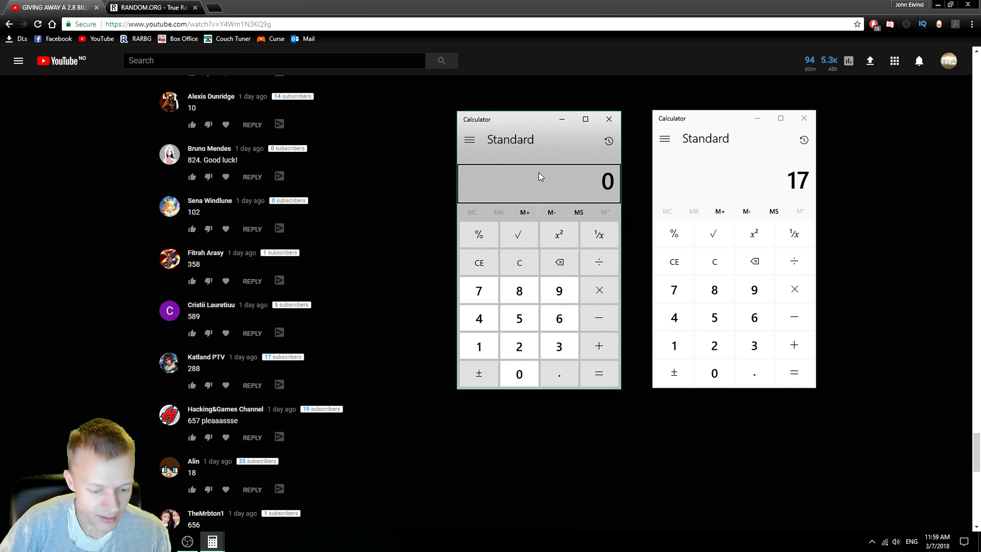
left_click(558, 318)
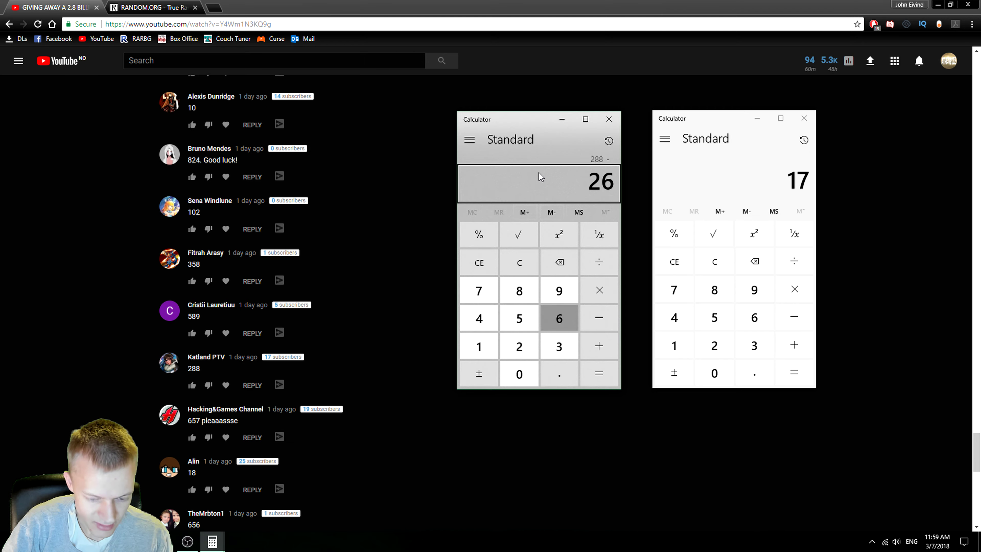
left_click(608, 119)
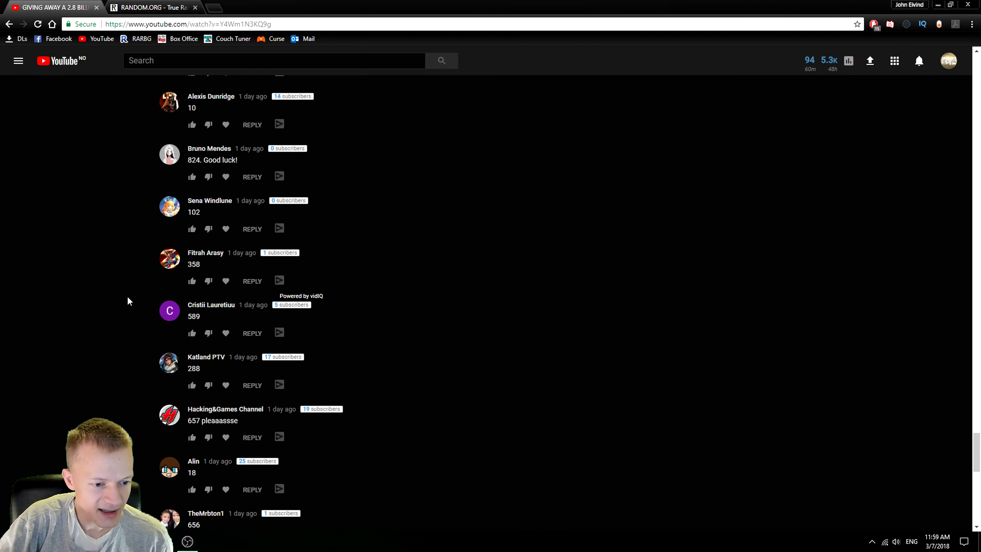
Find the 250 guess in the comments and recheck the 261 result on RANDOM.ORG.
scroll("down", 3)
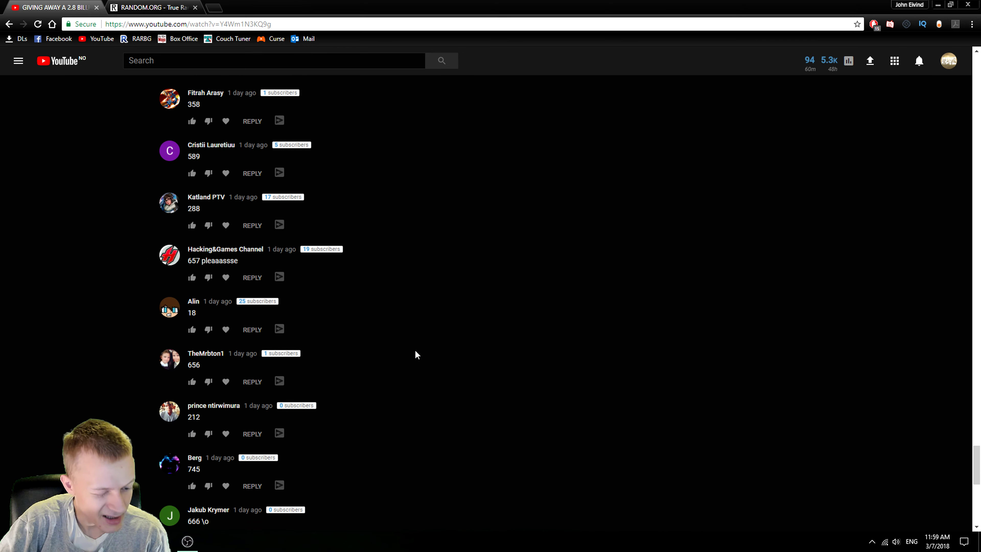
scroll("down", 3)
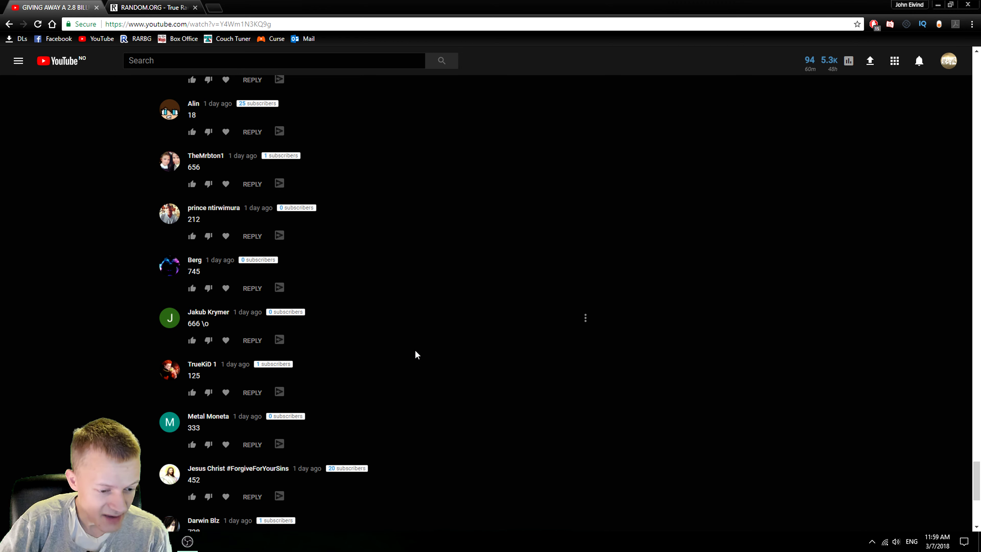
scroll("down", 3)
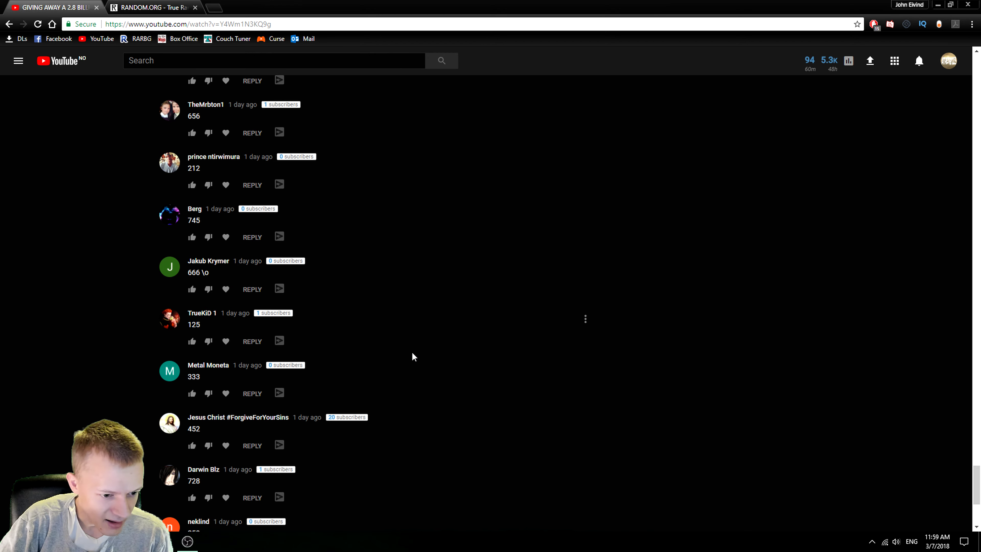
scroll("down", 3)
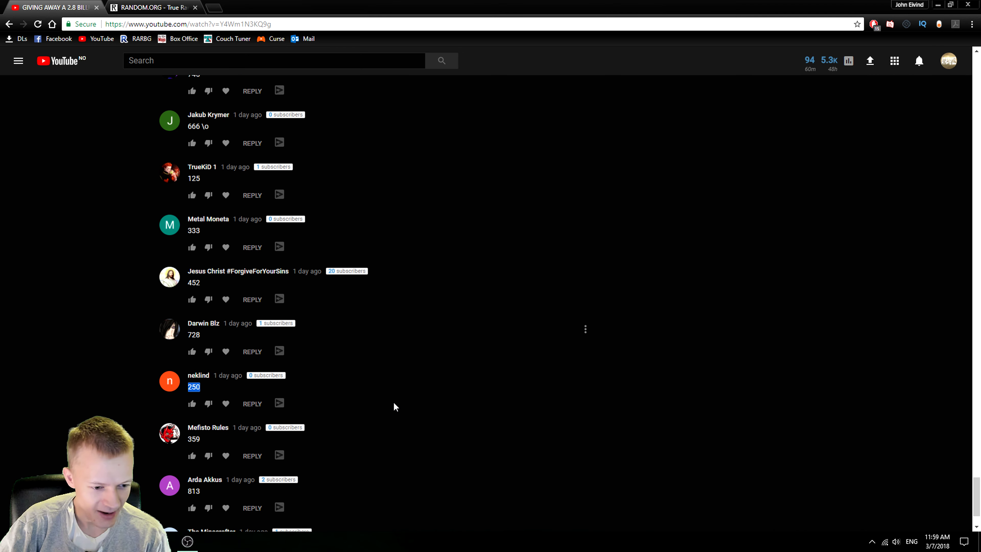
scroll("down", 3)
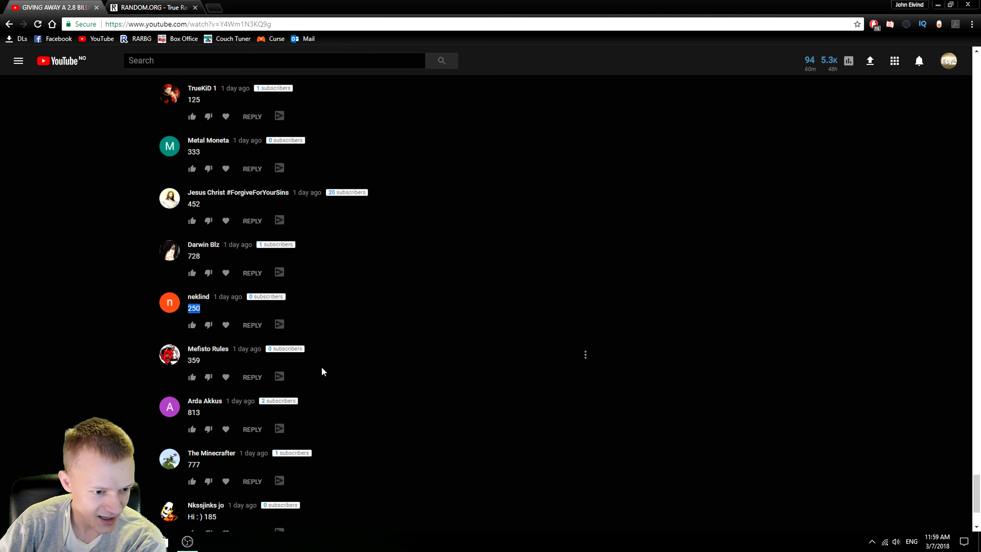
left_click(153, 7)
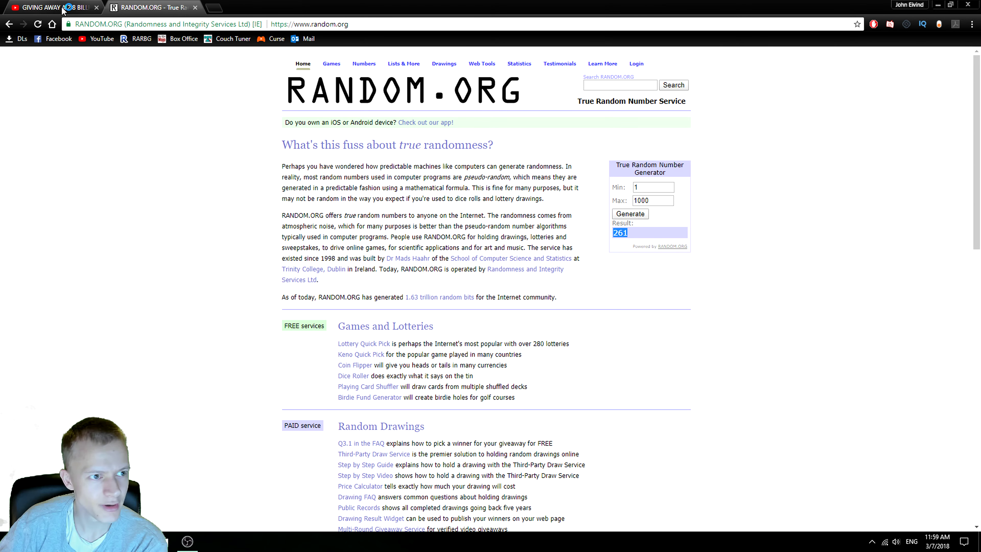
left_click(50, 6)
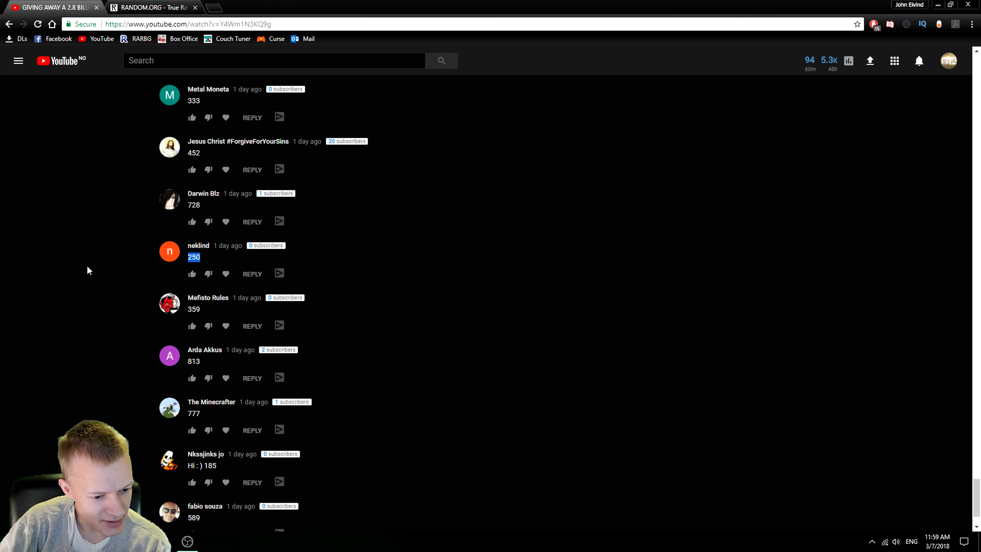
Heart the comment guessing 250 as the giveaway winner and keep scanning guesses below.
scroll("down", 3)
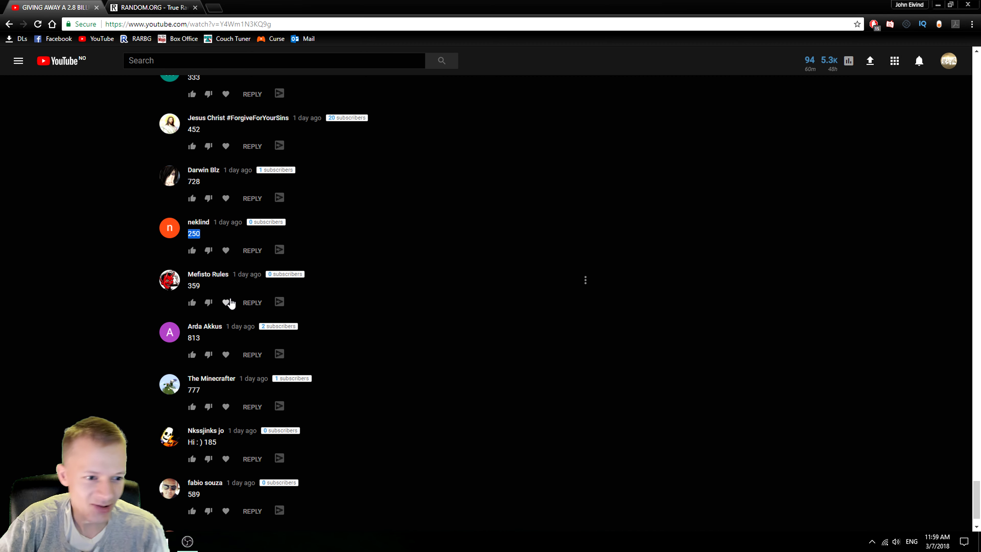
mouse_move(226, 250)
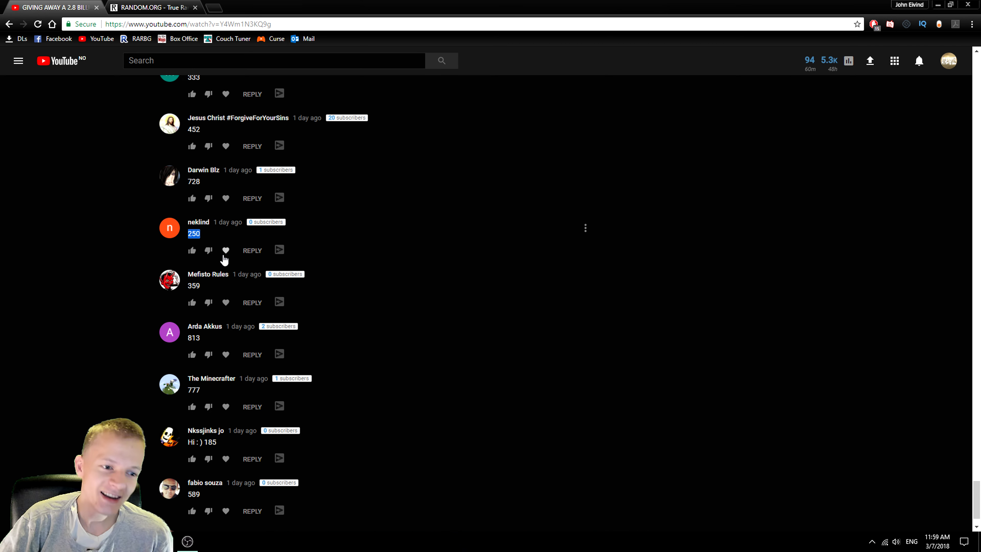
left_click(192, 250)
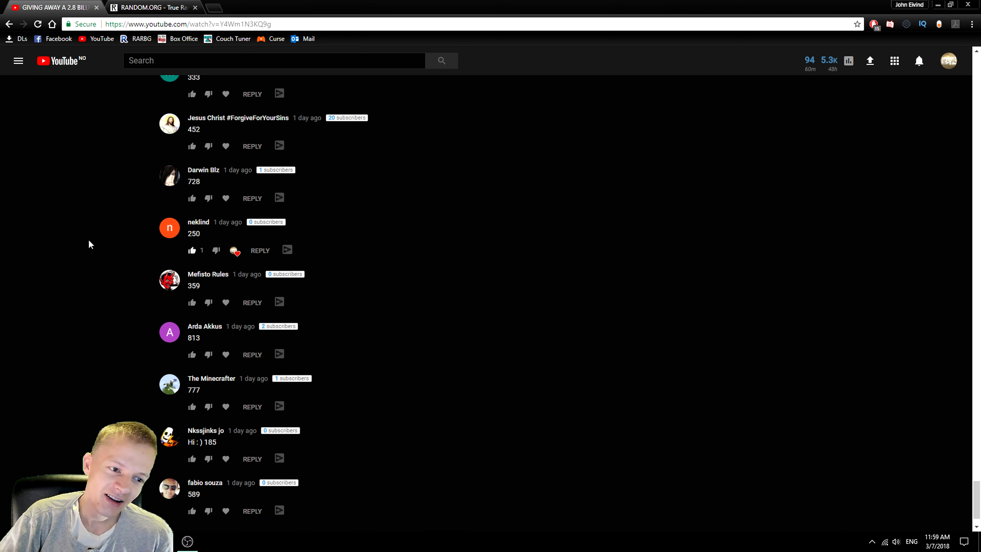
scroll("down", 3)
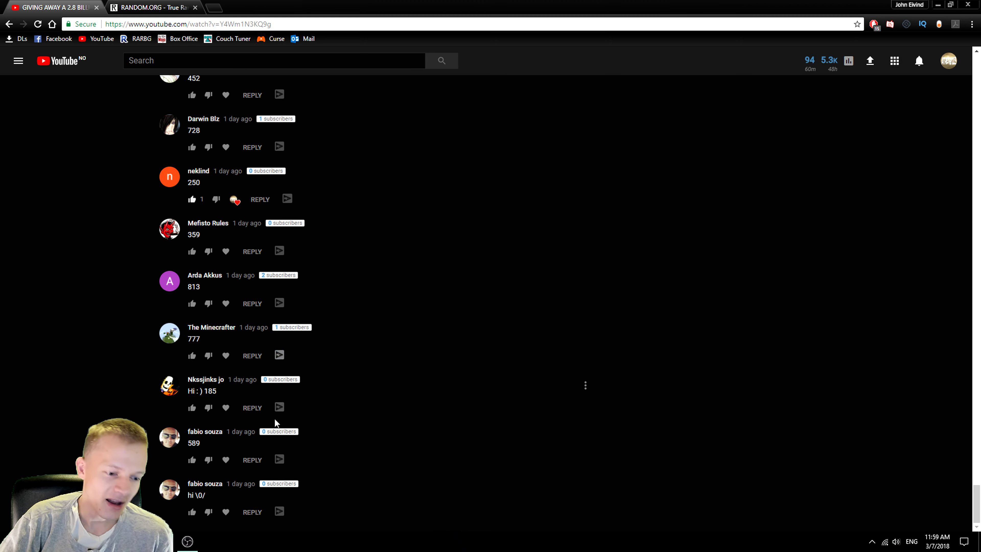
mouse_move(697, 196)
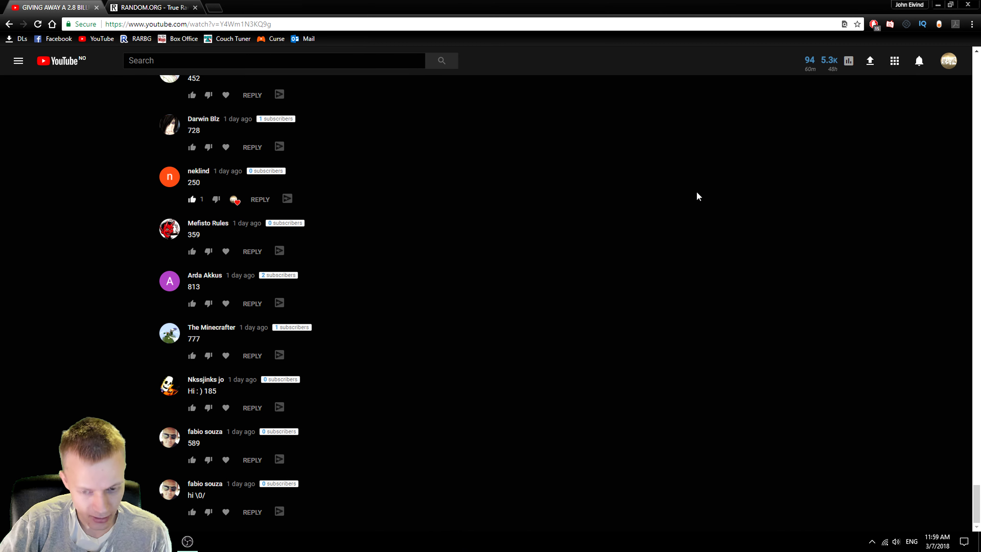
Search the page for the winner's username 'nek' to check for duplicate entries.
type("neklind")
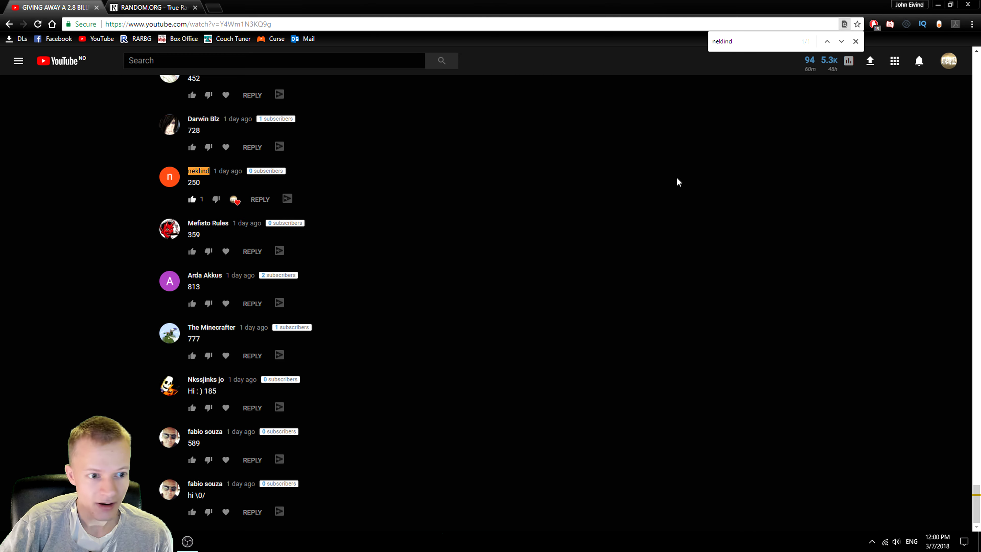
scroll("down", 3)
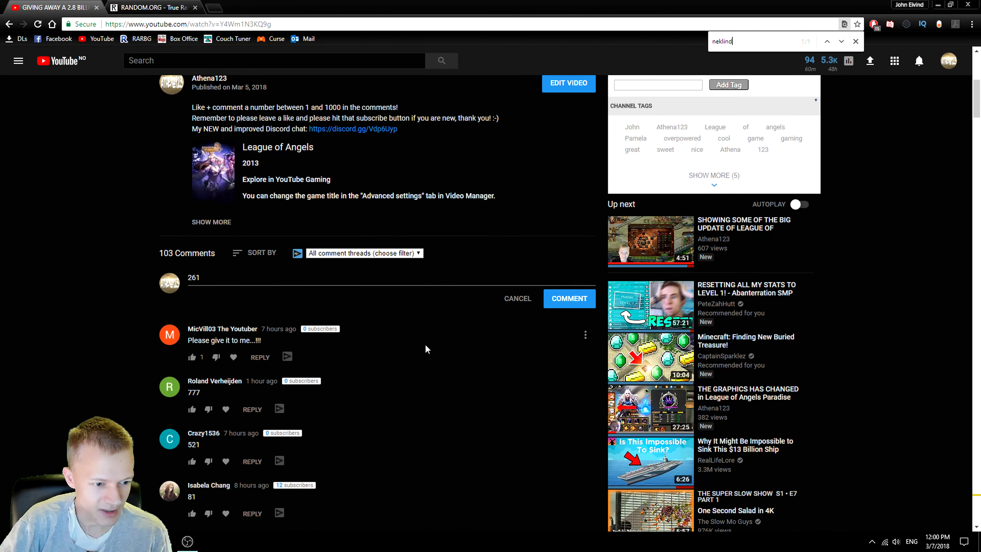
scroll("down", 3)
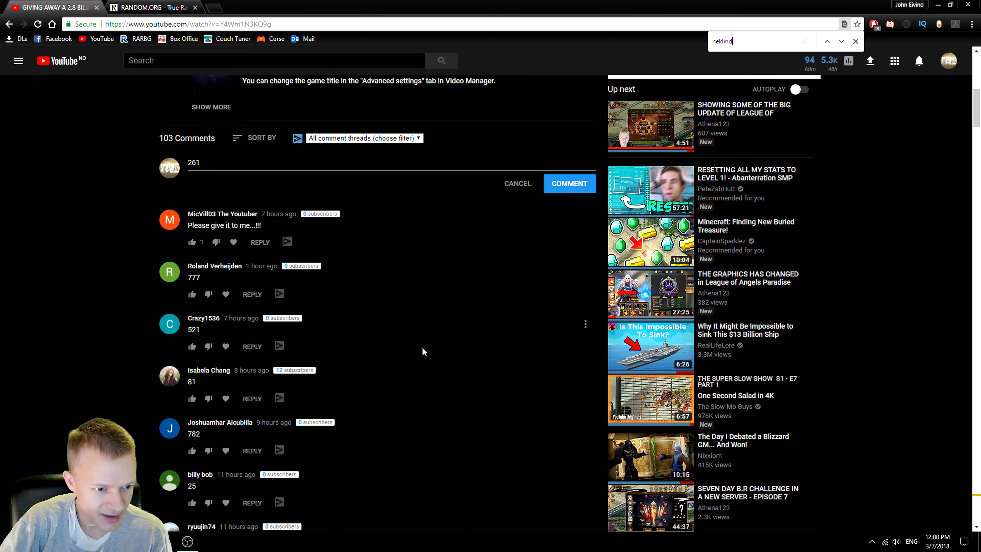
scroll("down", 3)
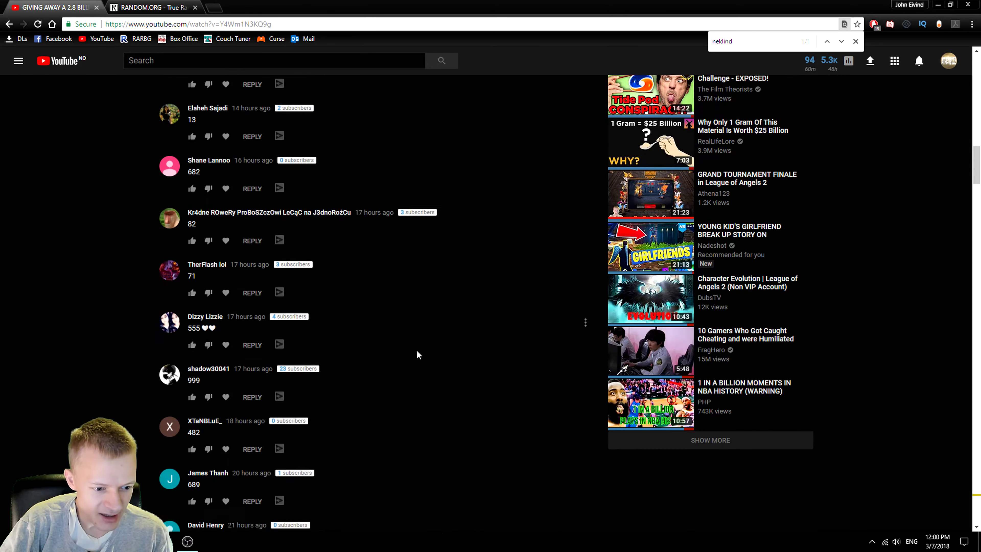
scroll("down", 3)
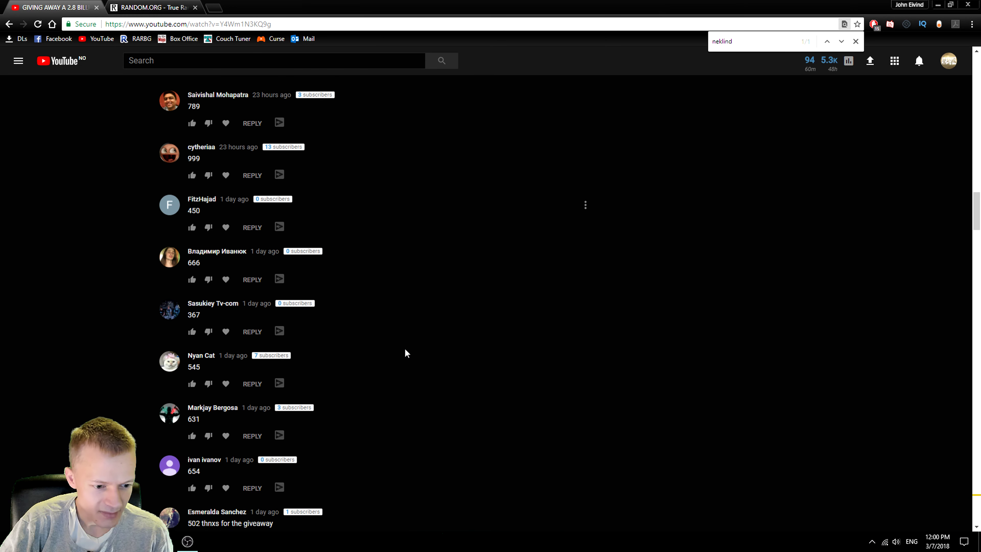
scroll("down", 3)
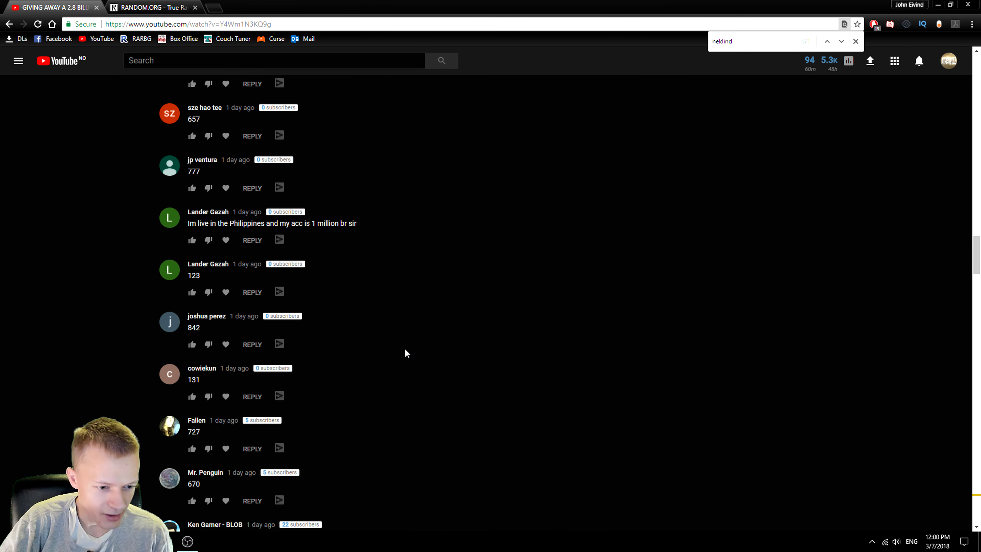
Scan remaining guesses like 656, 212, 745 and 333, confirming none beats 250.
scroll("down", 3)
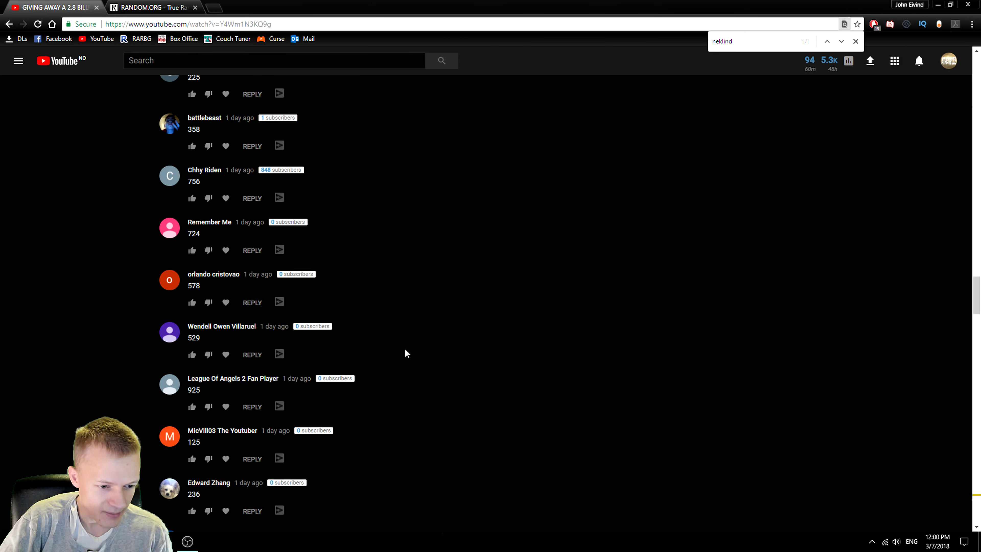
scroll("down", 3)
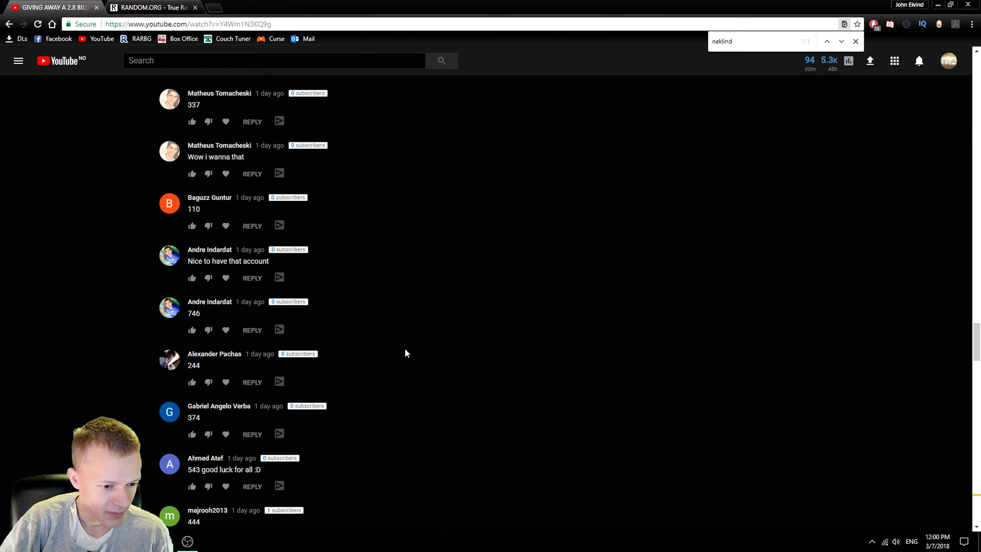
scroll("down", 3)
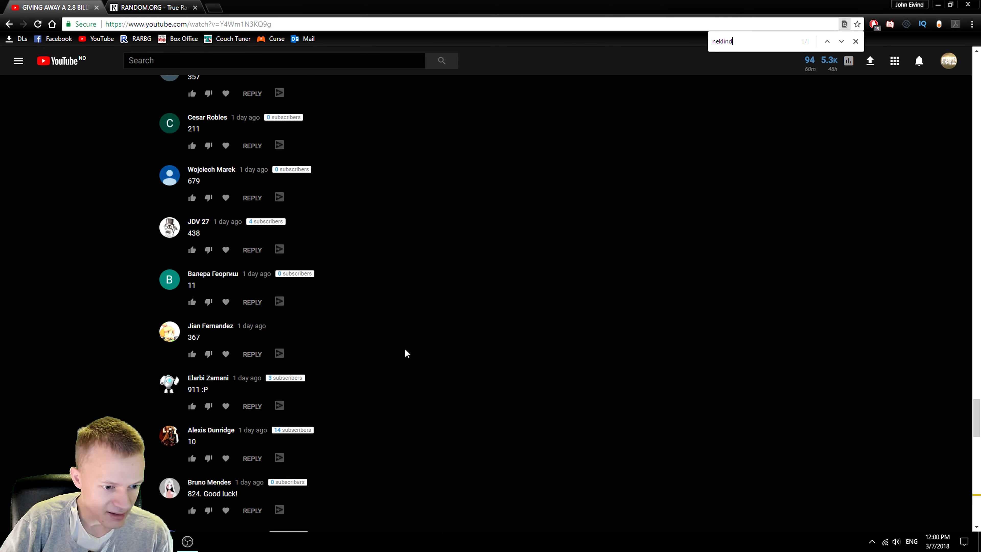
scroll("down", 3)
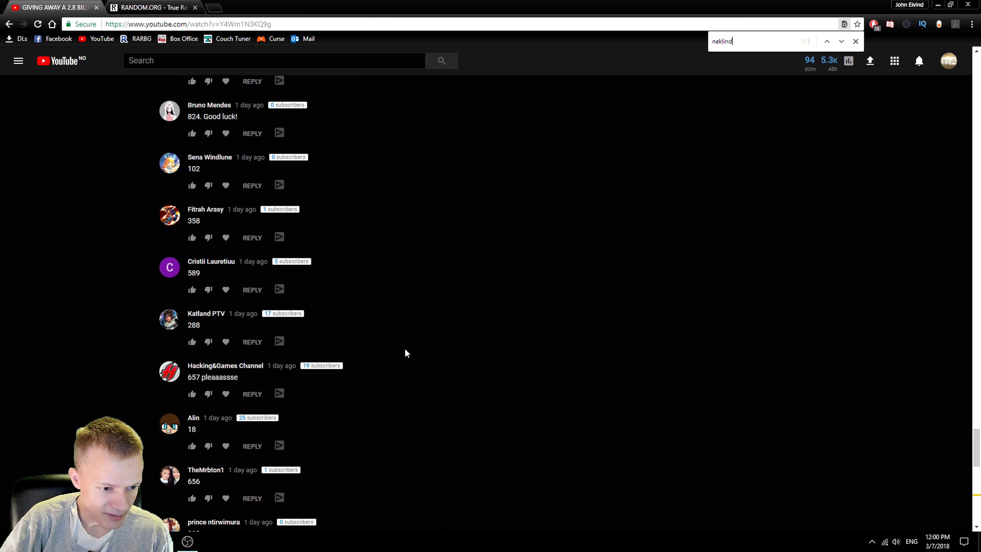
scroll("down", 3)
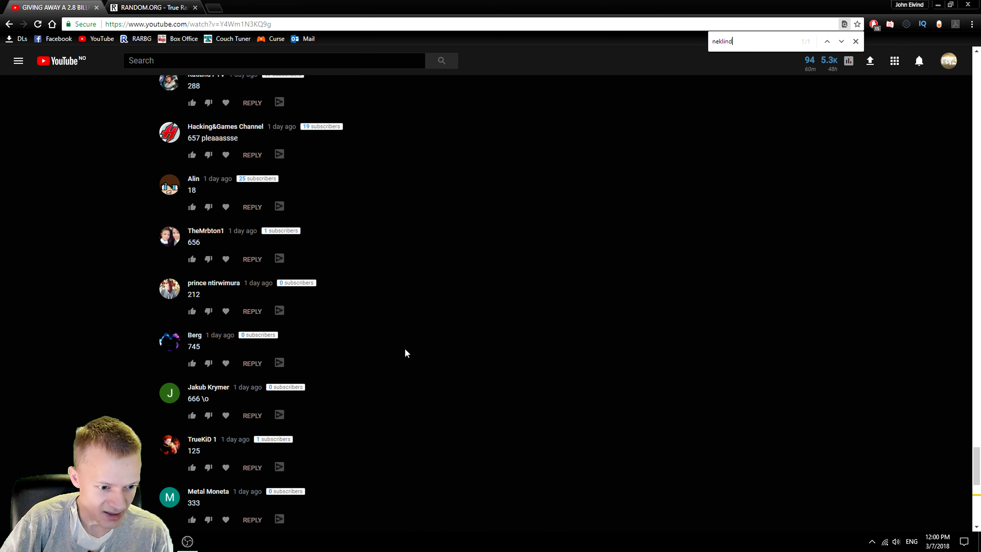